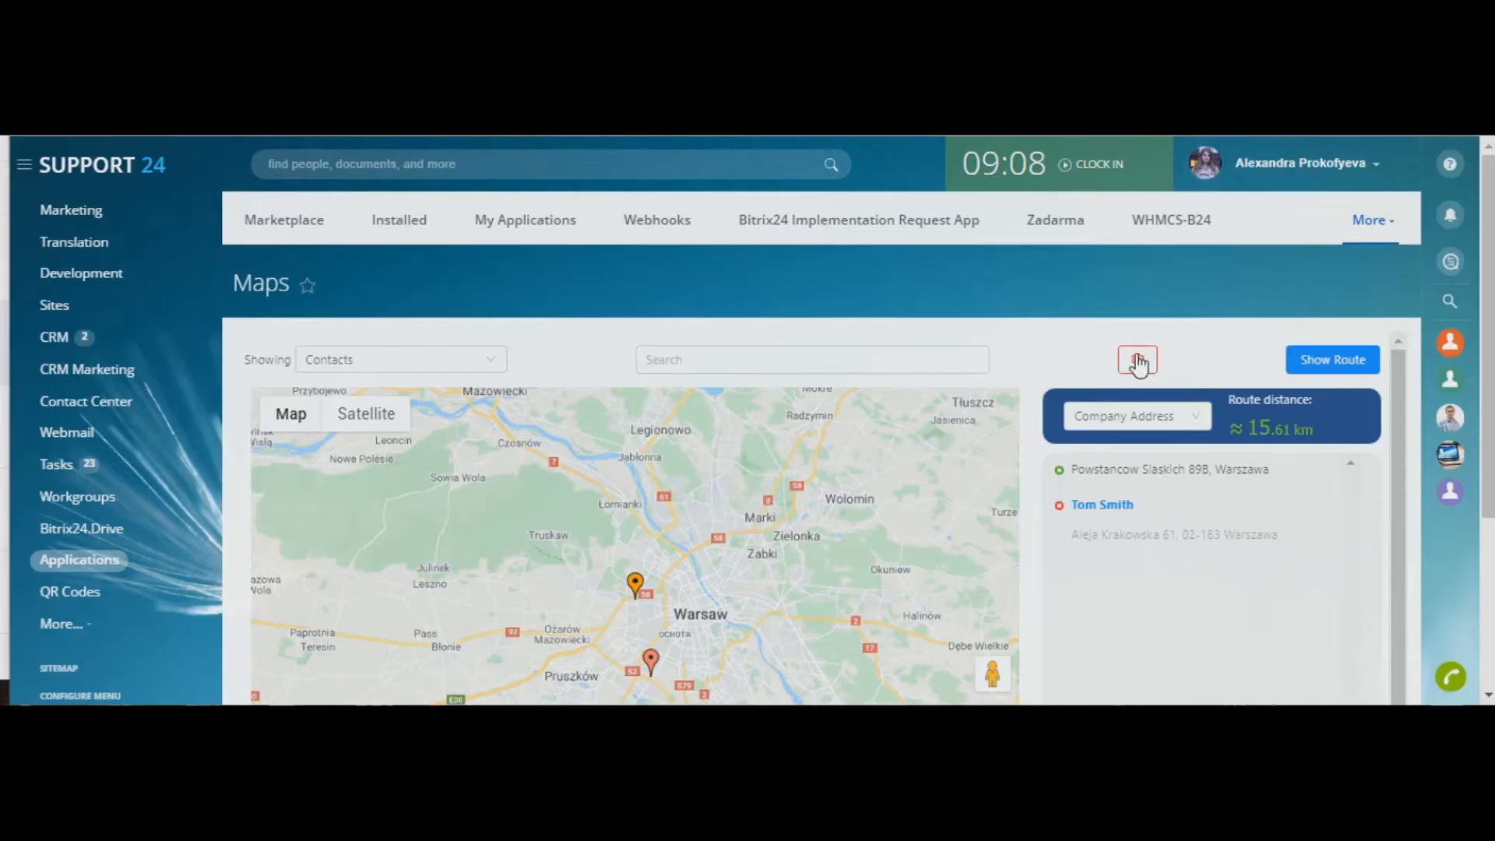
- Open the Bitrix24 Maps settings dialog with the empty Google Maps API Token field
{"action": "left_click", "coordinate": [1137, 360]}
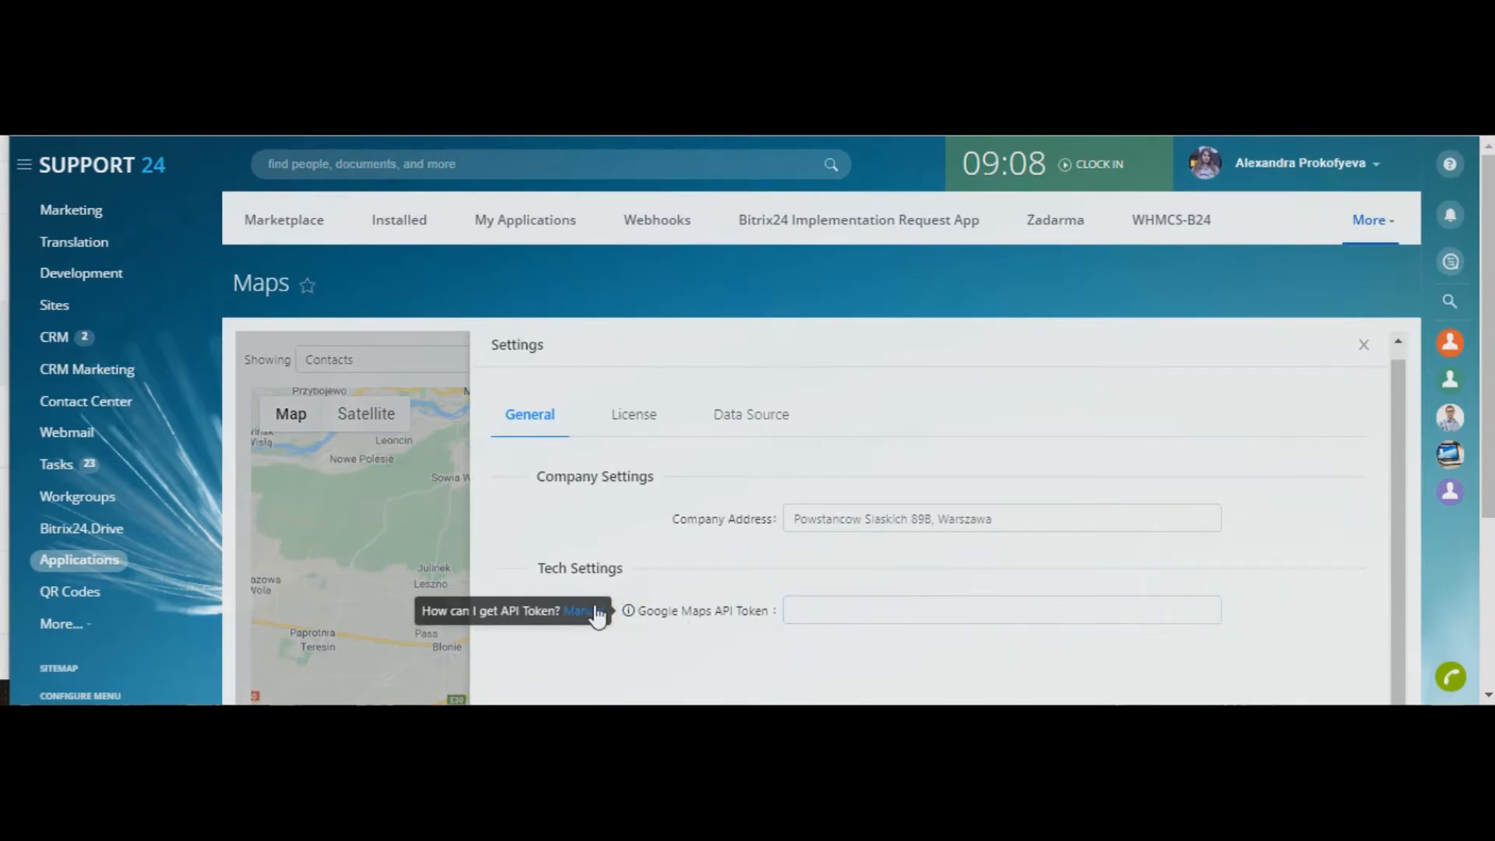
- Review the Manual's 'Get the API key' steps and follow the Google Cloud Platform Console link
{"action": "left_click", "coordinate": [579, 611]}
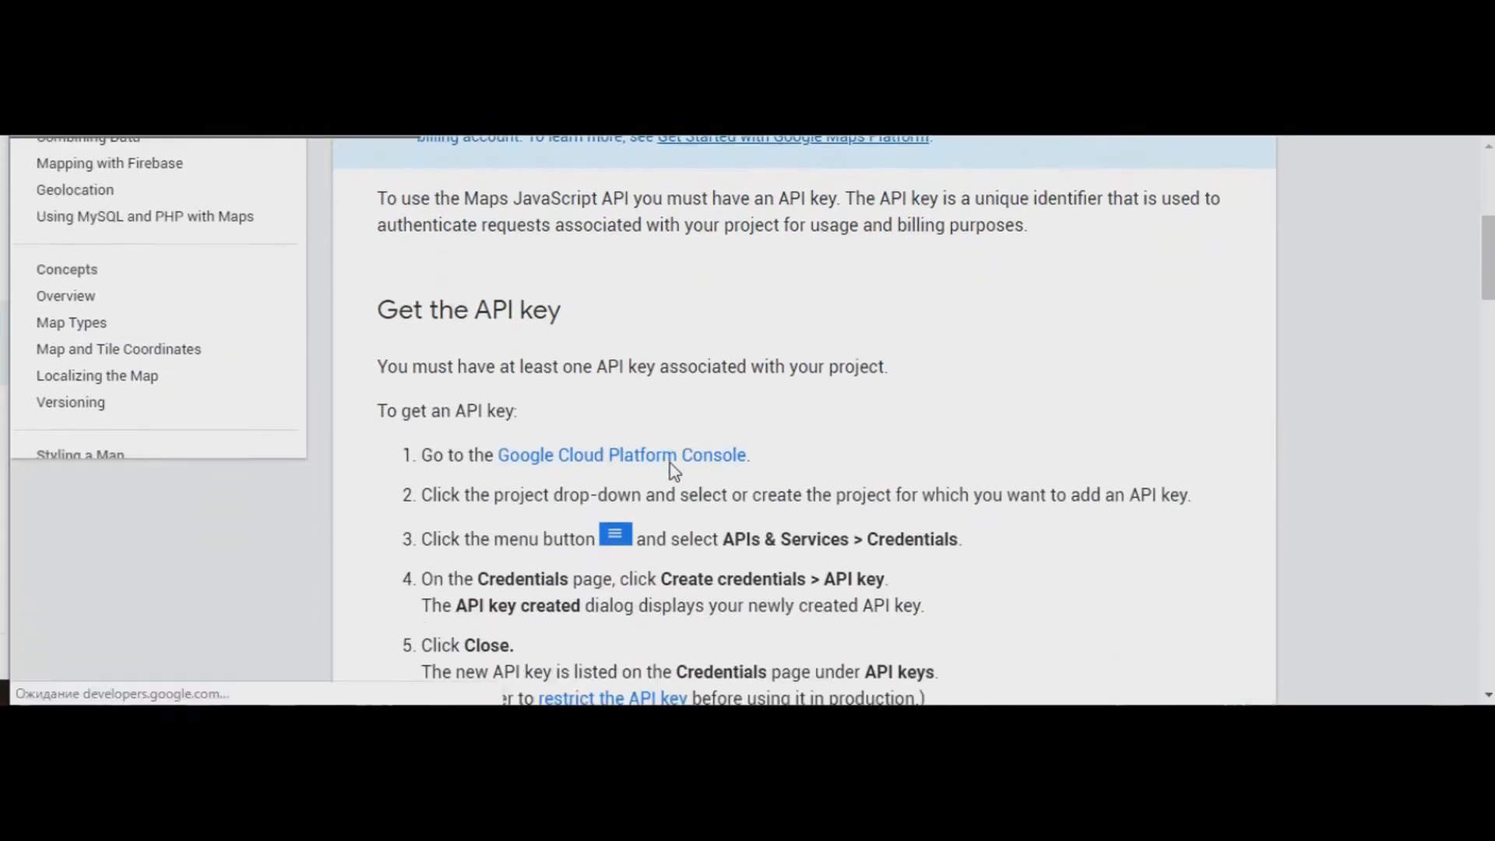
{"action": "scroll", "scroll_direction": "down", "scroll_amount": 3}
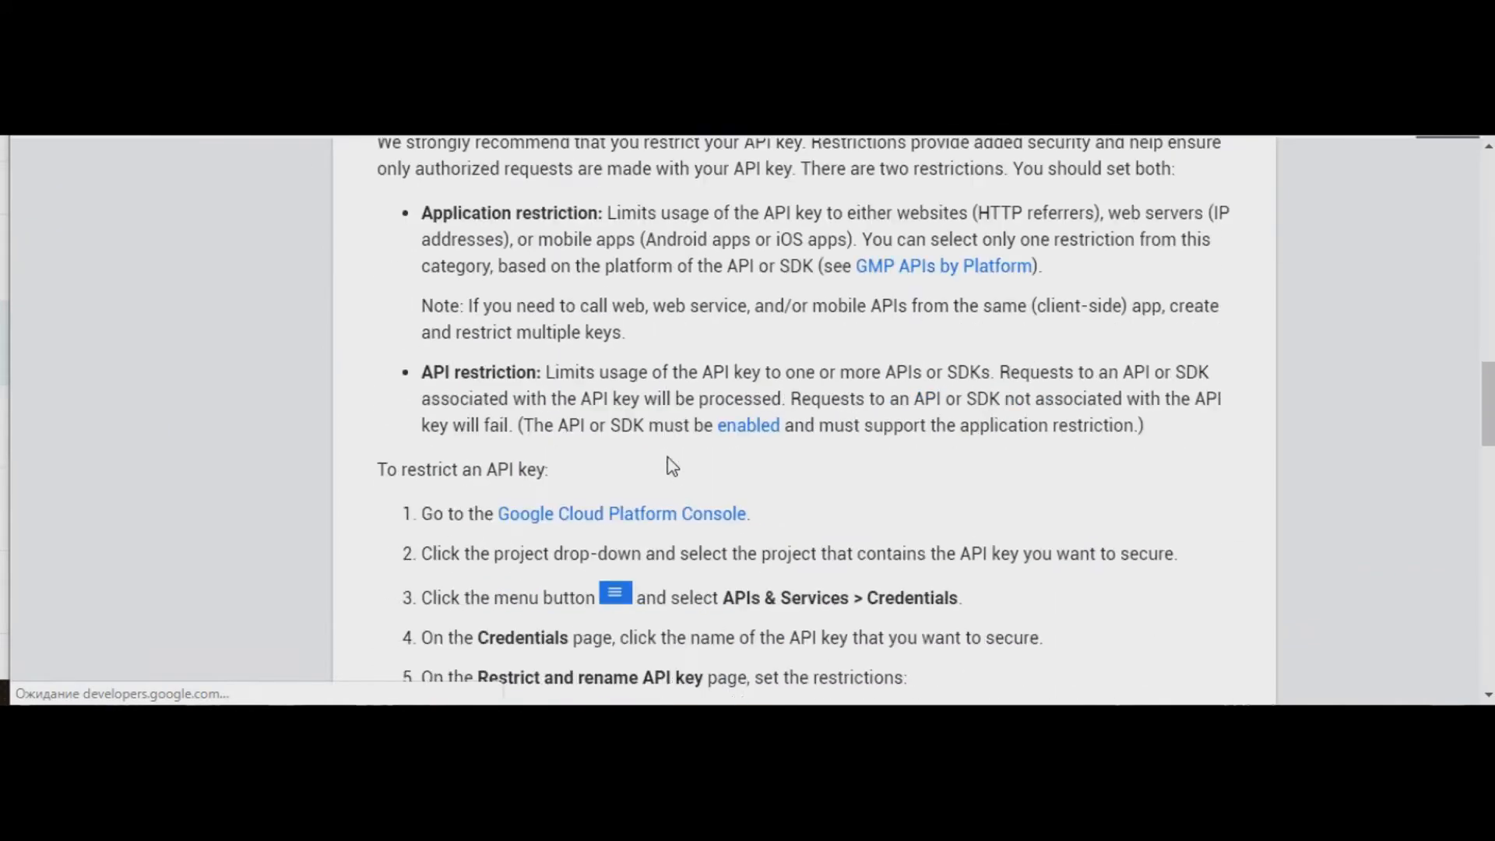
{"action": "scroll", "scroll_direction": "up", "scroll_amount": 3}
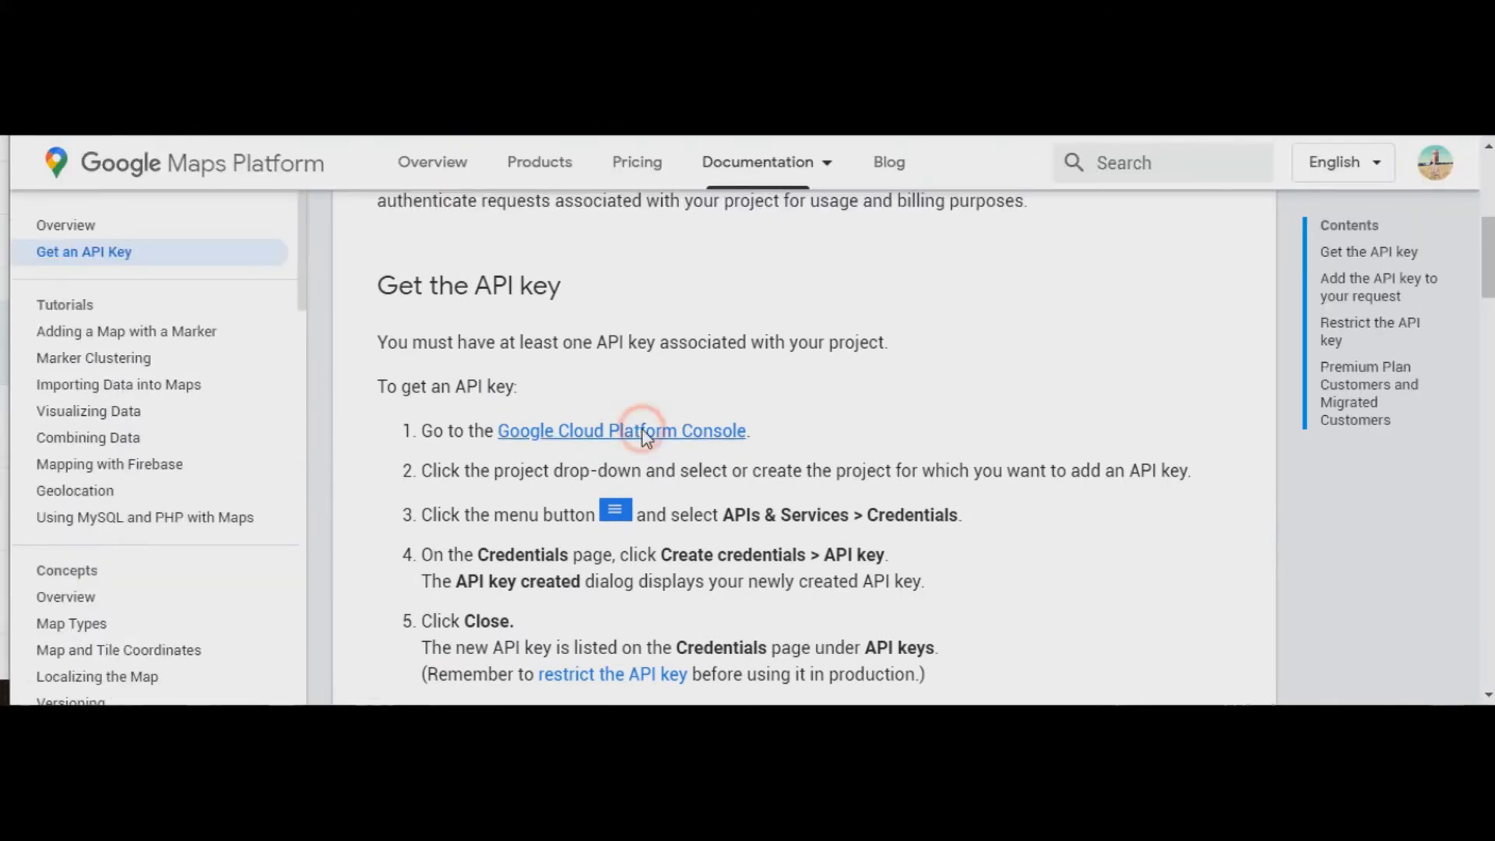
{"action": "left_click", "coordinate": [621, 430]}
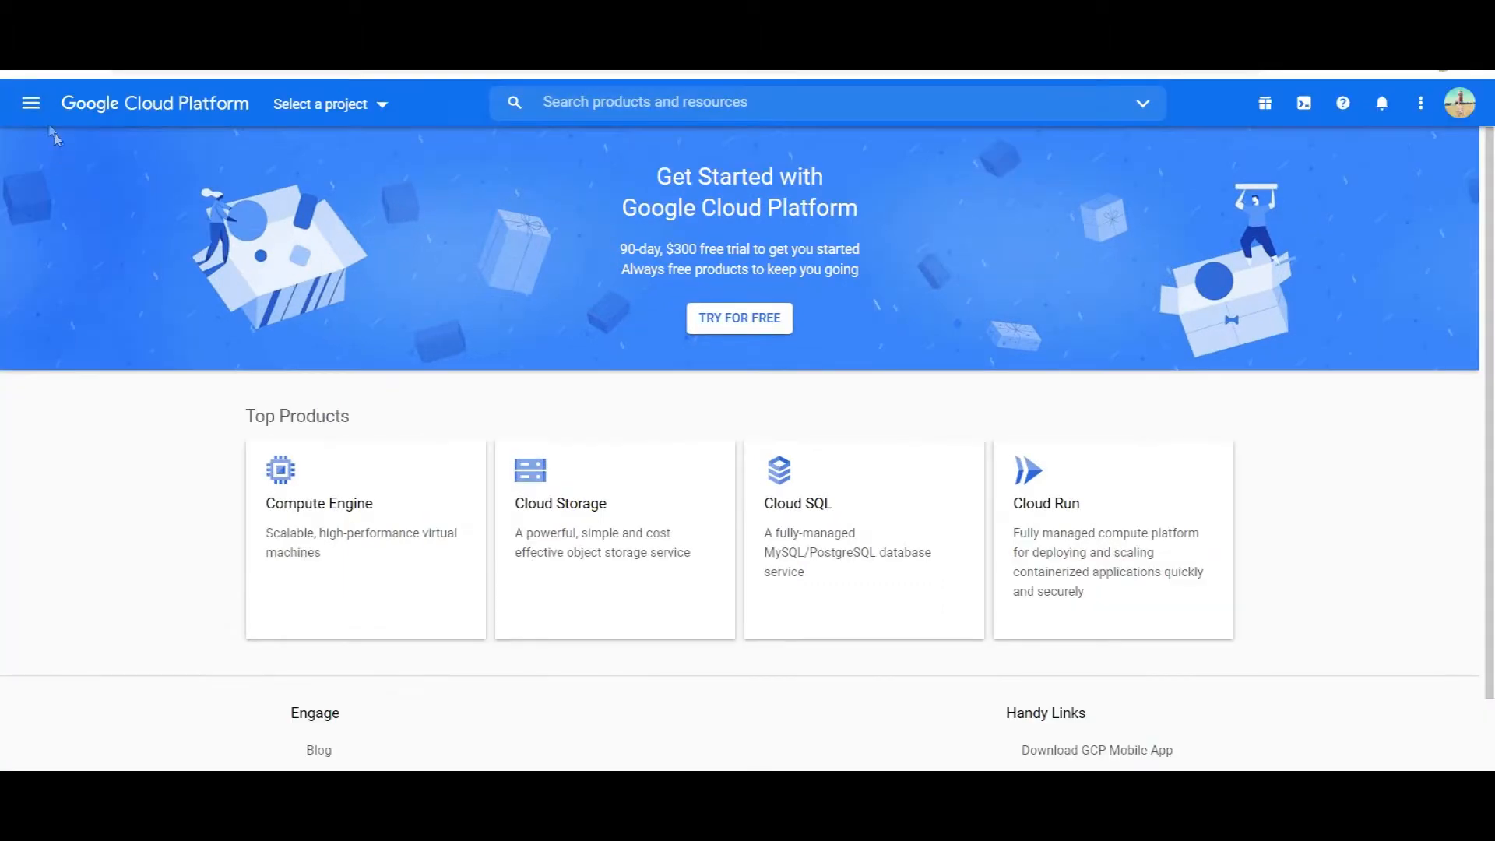
- Start adding a billing account from Billing, opening Step 1 of the free-trial form
{"action": "left_click", "coordinate": [30, 102]}
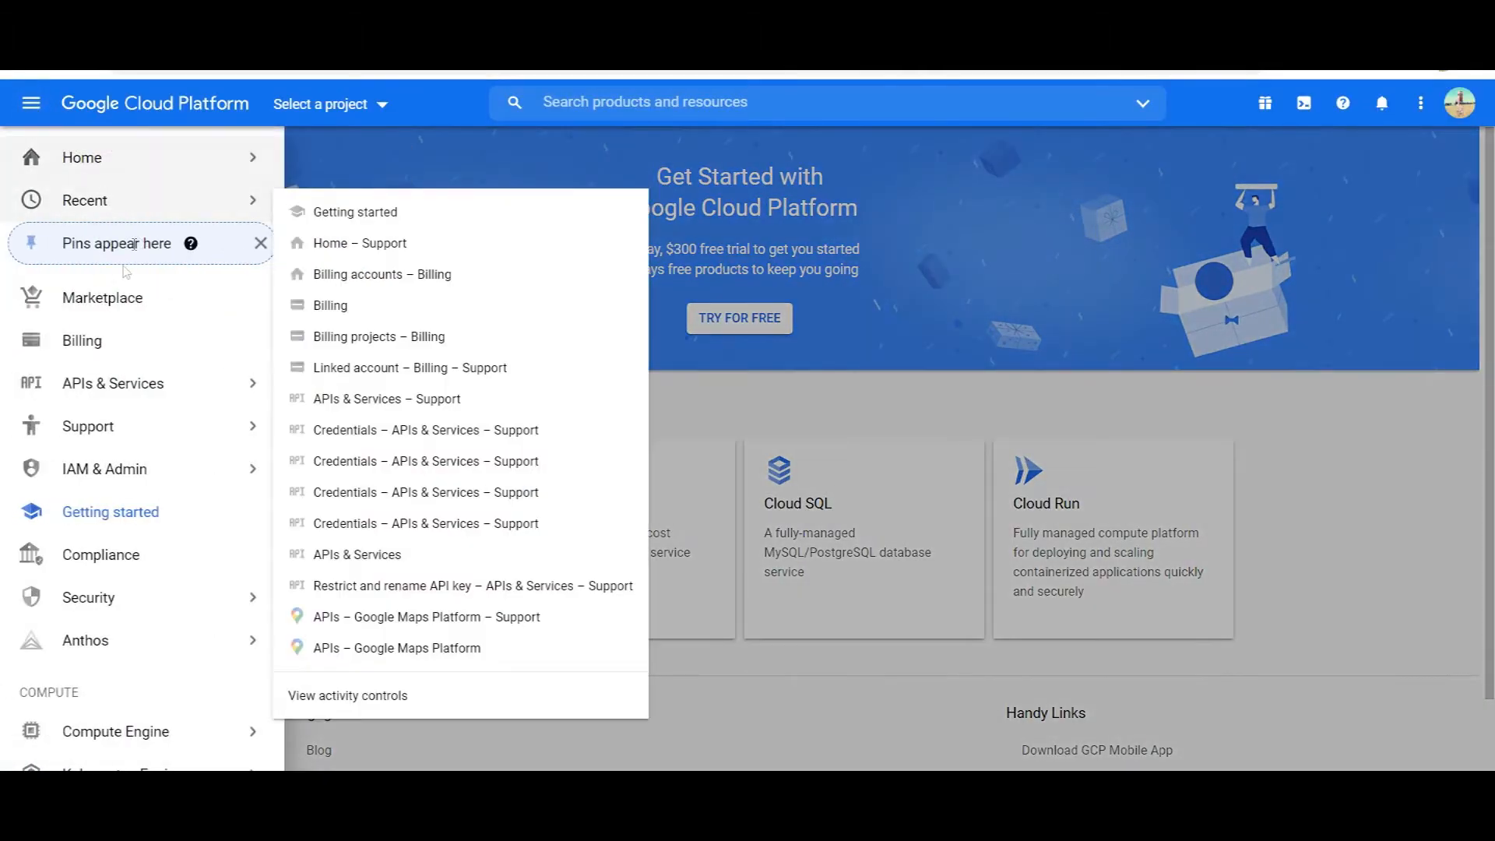
{"action": "left_click", "coordinate": [81, 340]}
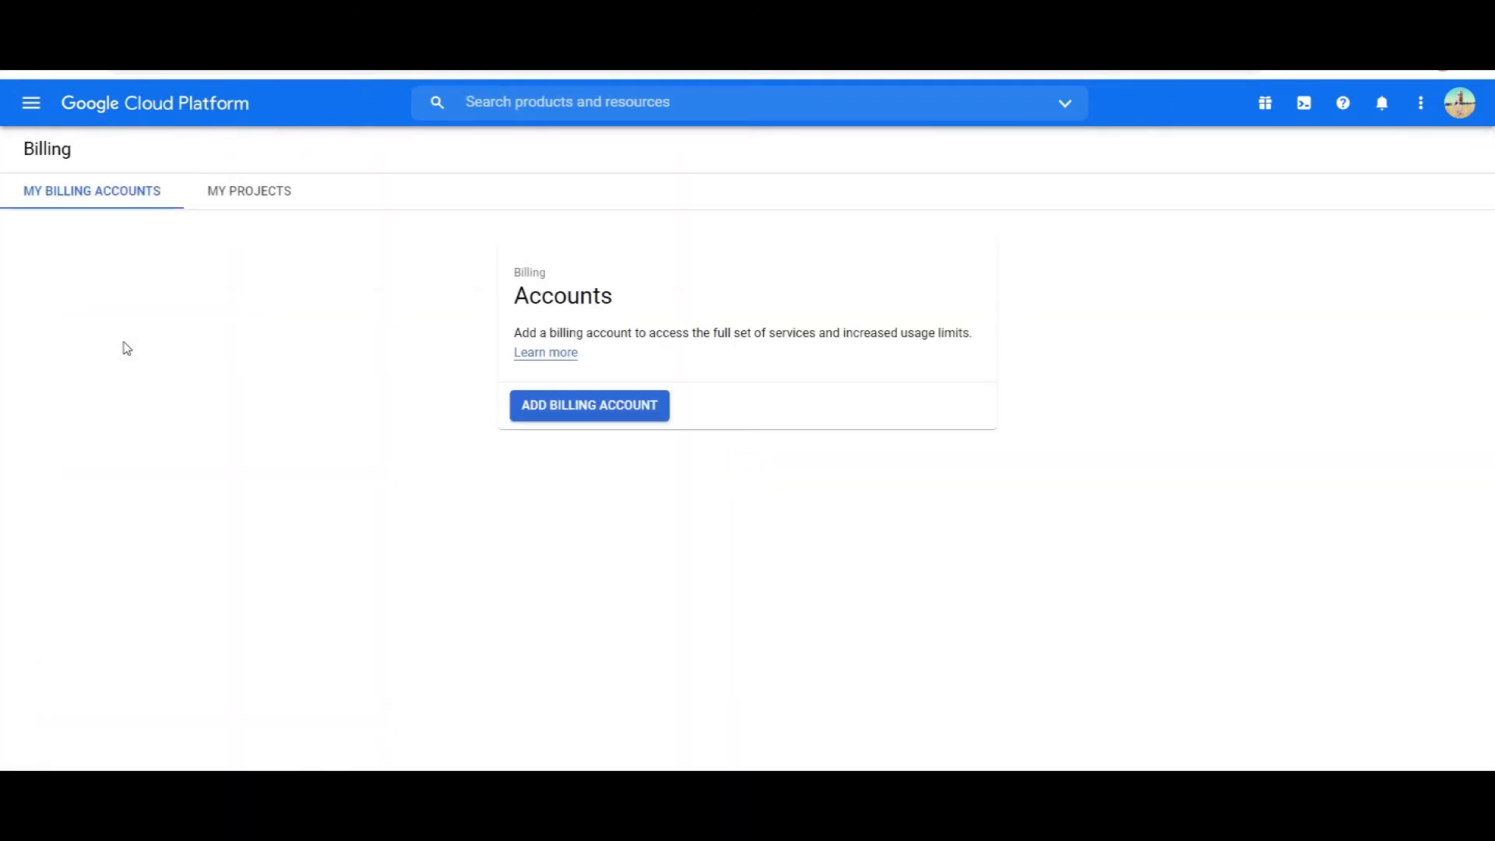
{"action": "left_click", "coordinate": [589, 404]}
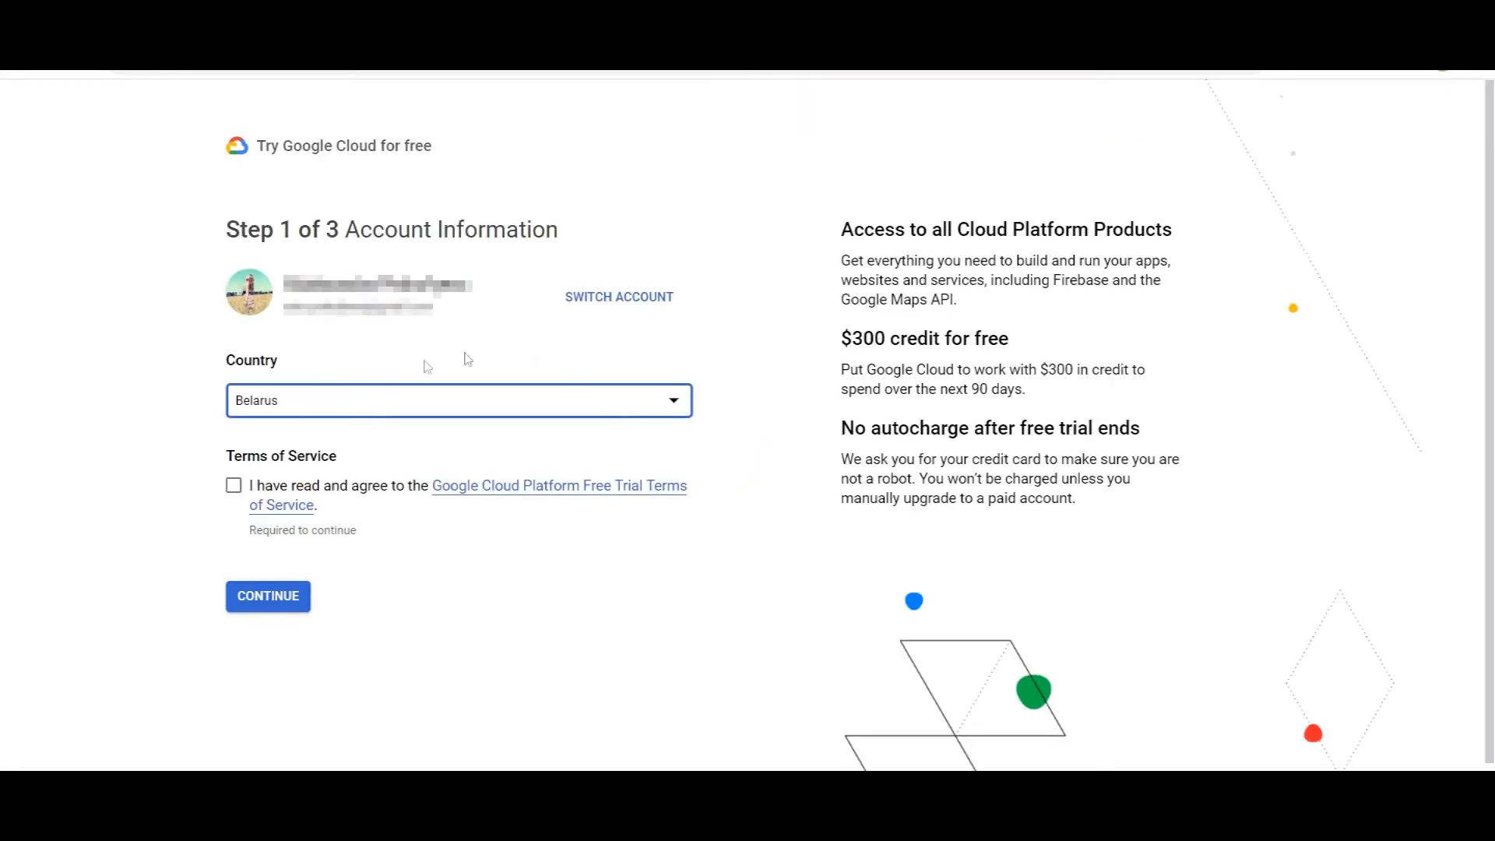
{"action": "left_click", "coordinate": [268, 595]}
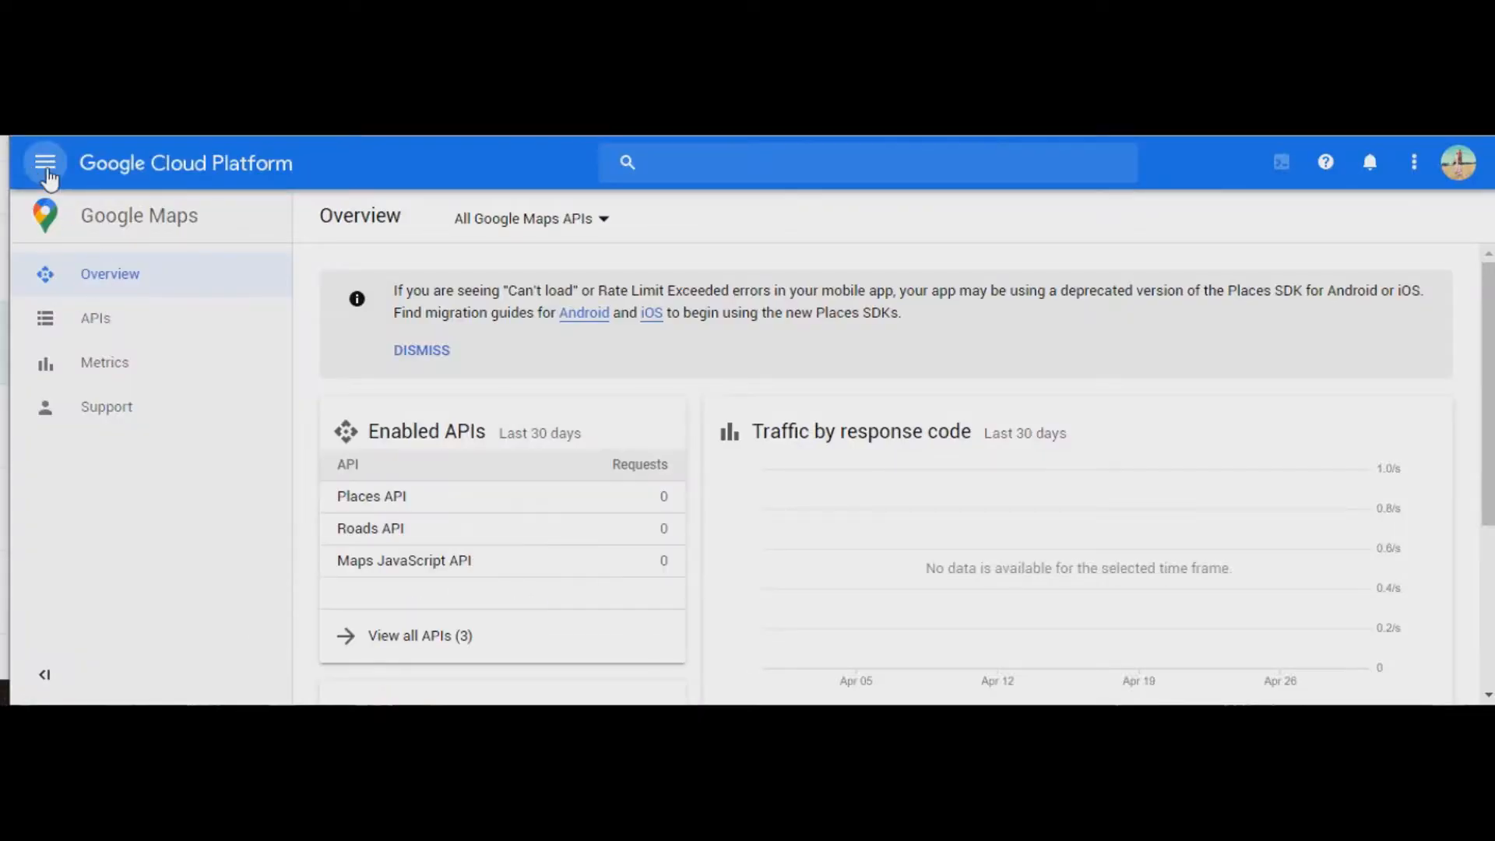
- Generate a new API key under APIs & Services > Credentials in the Support project
{"action": "left_click", "coordinate": [45, 162]}
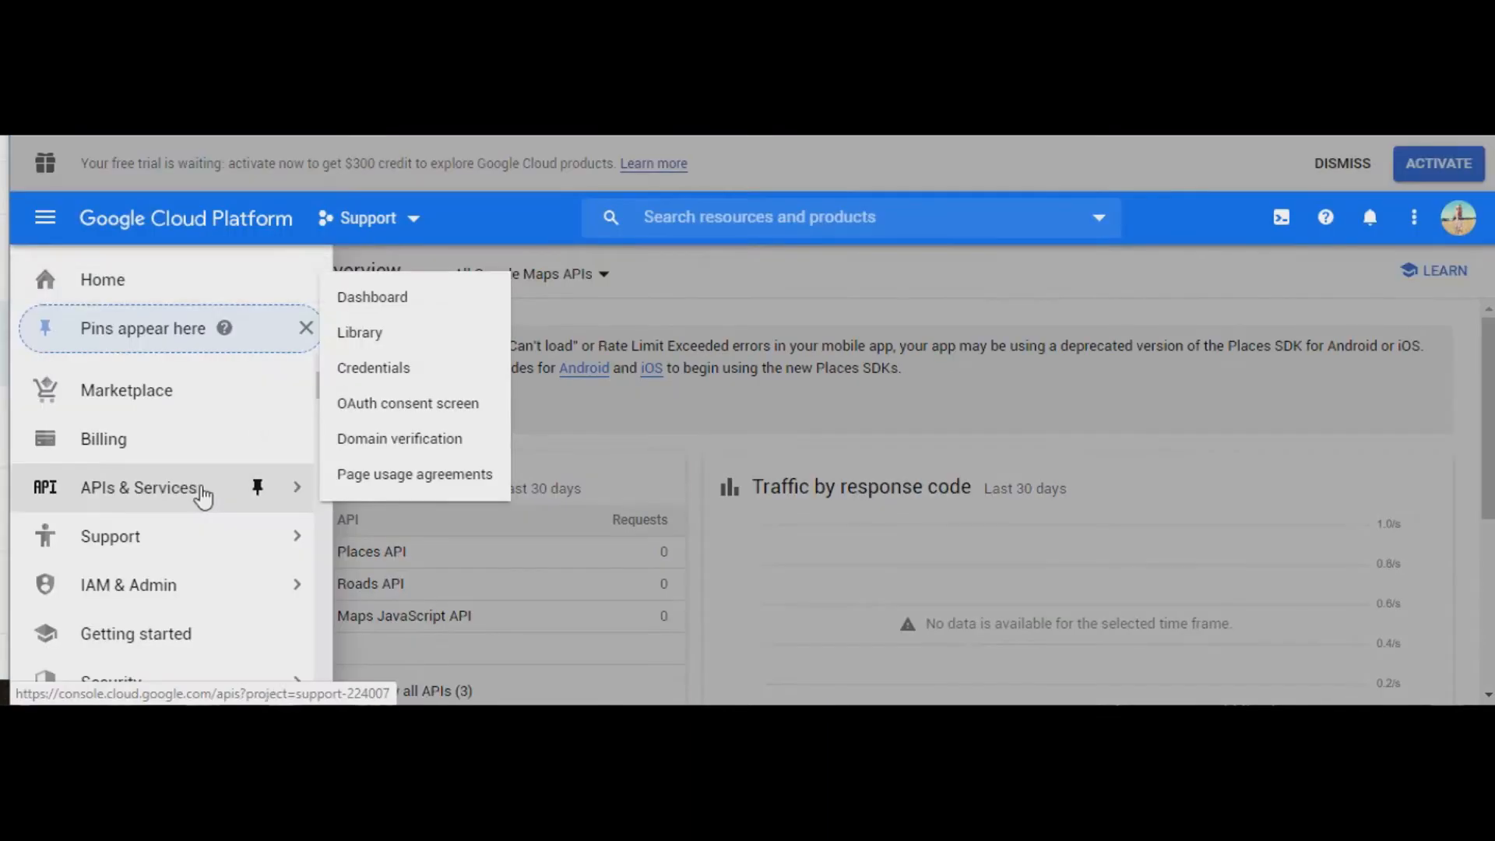
{"action": "mouse_move", "coordinate": [373, 369]}
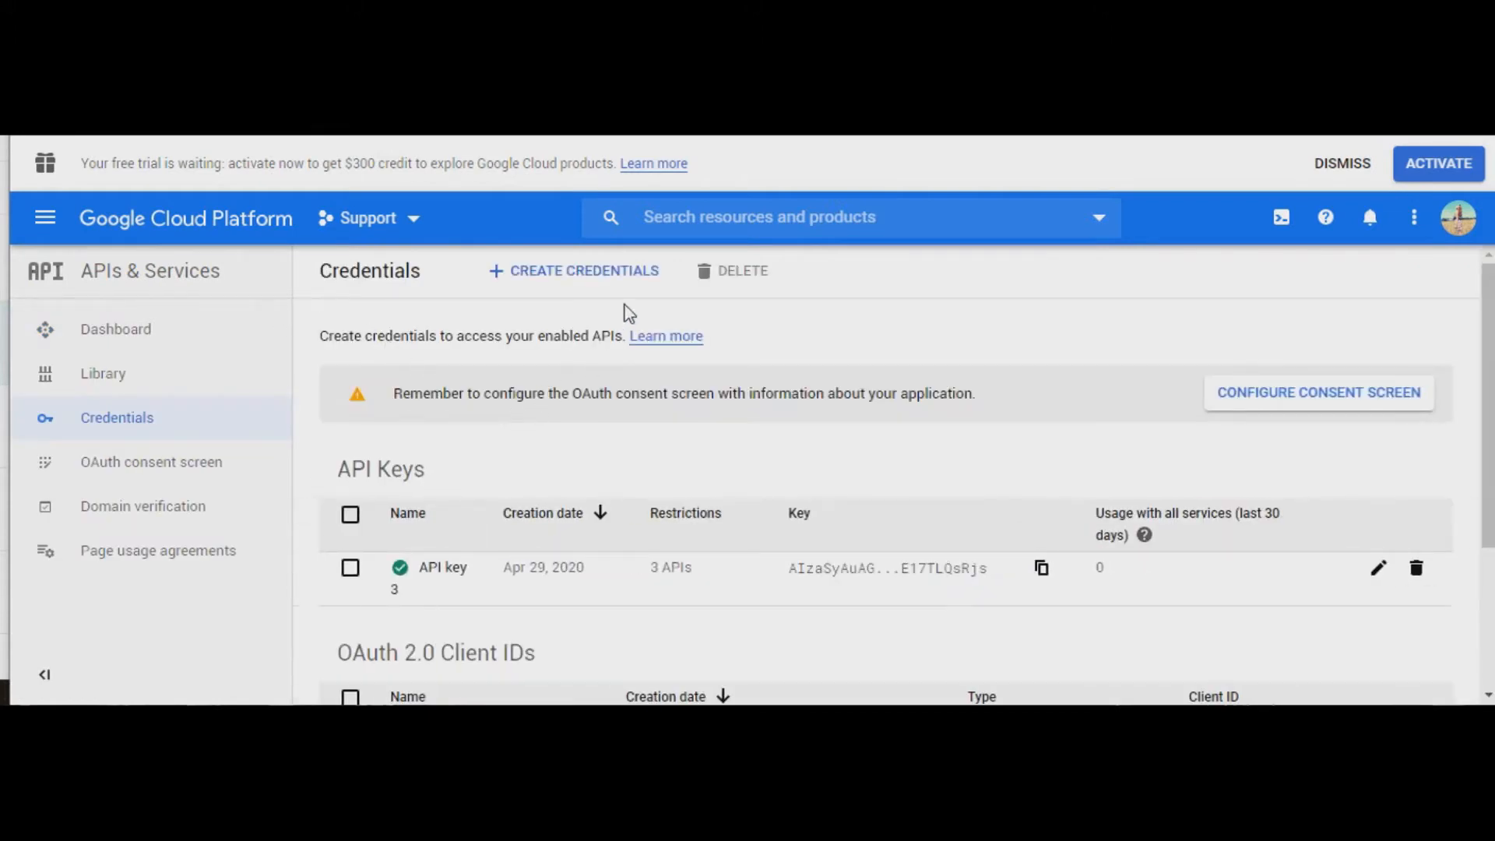
{"action": "left_click", "coordinate": [573, 270]}
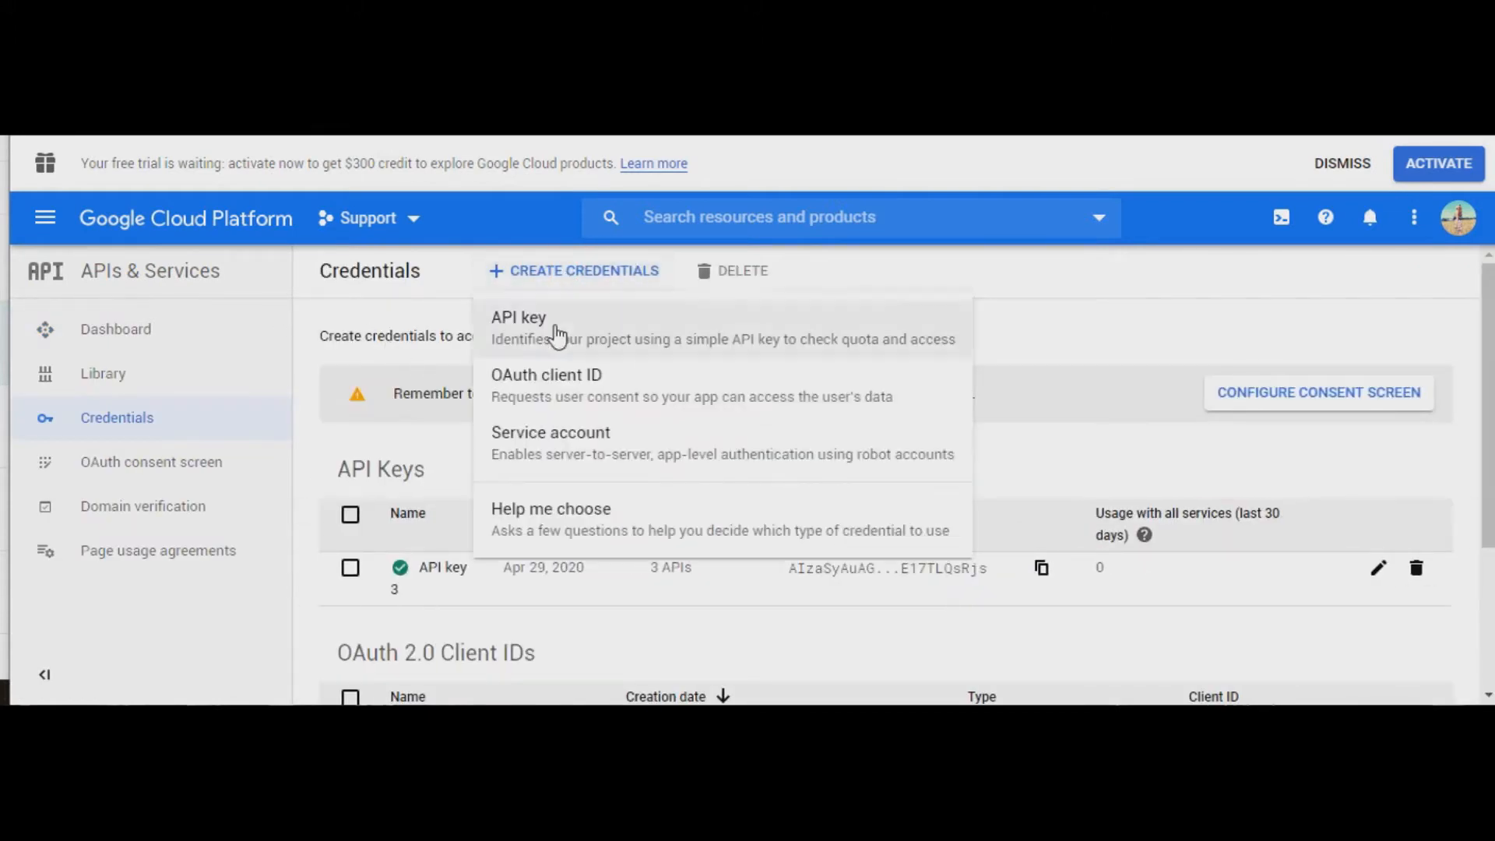
{"action": "left_click", "coordinate": [518, 318]}
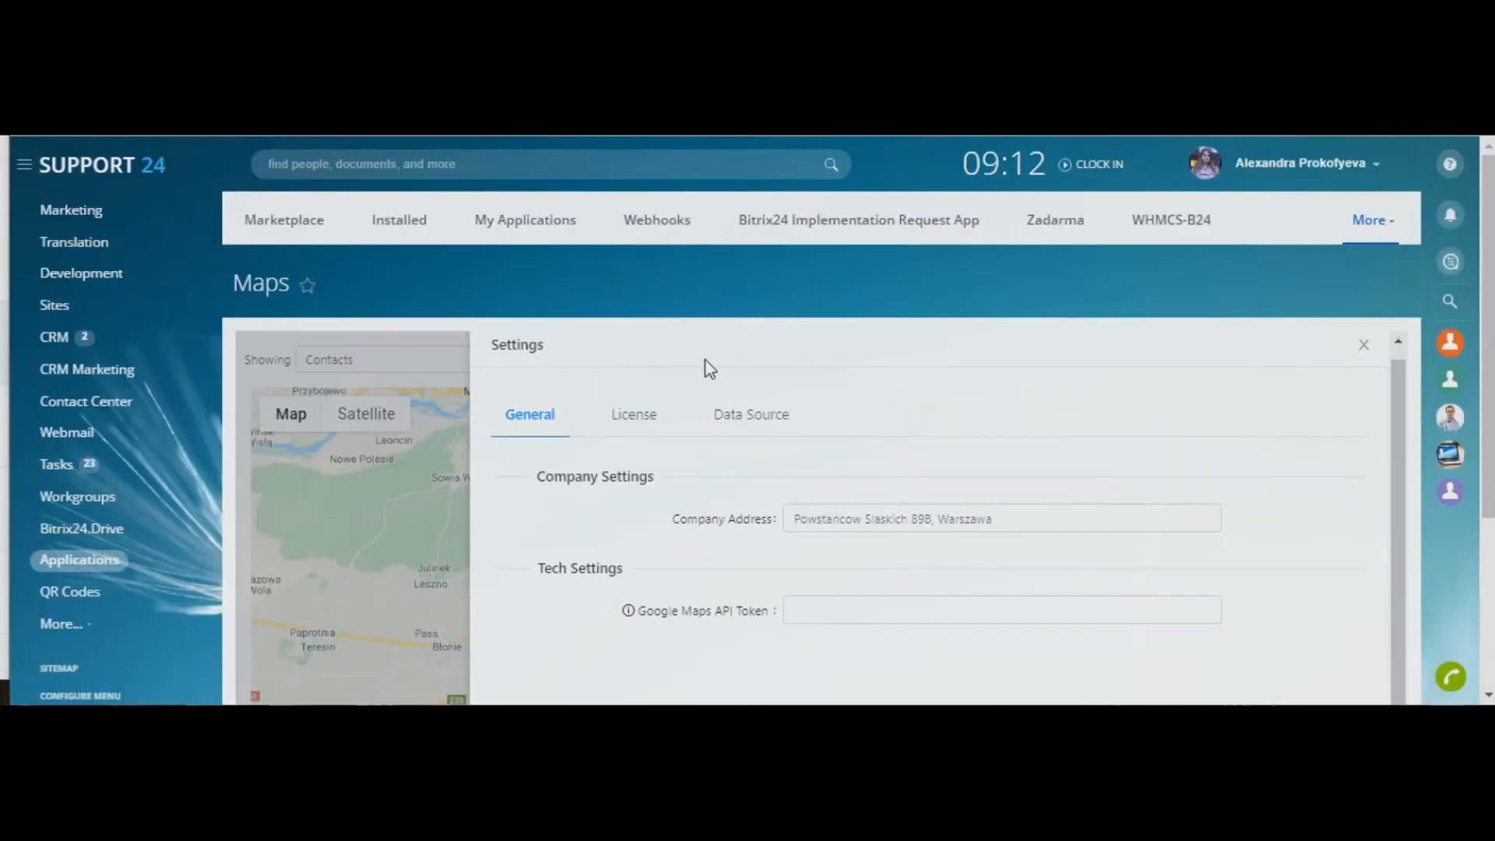
{"action": "left_click", "coordinate": [1001, 611]}
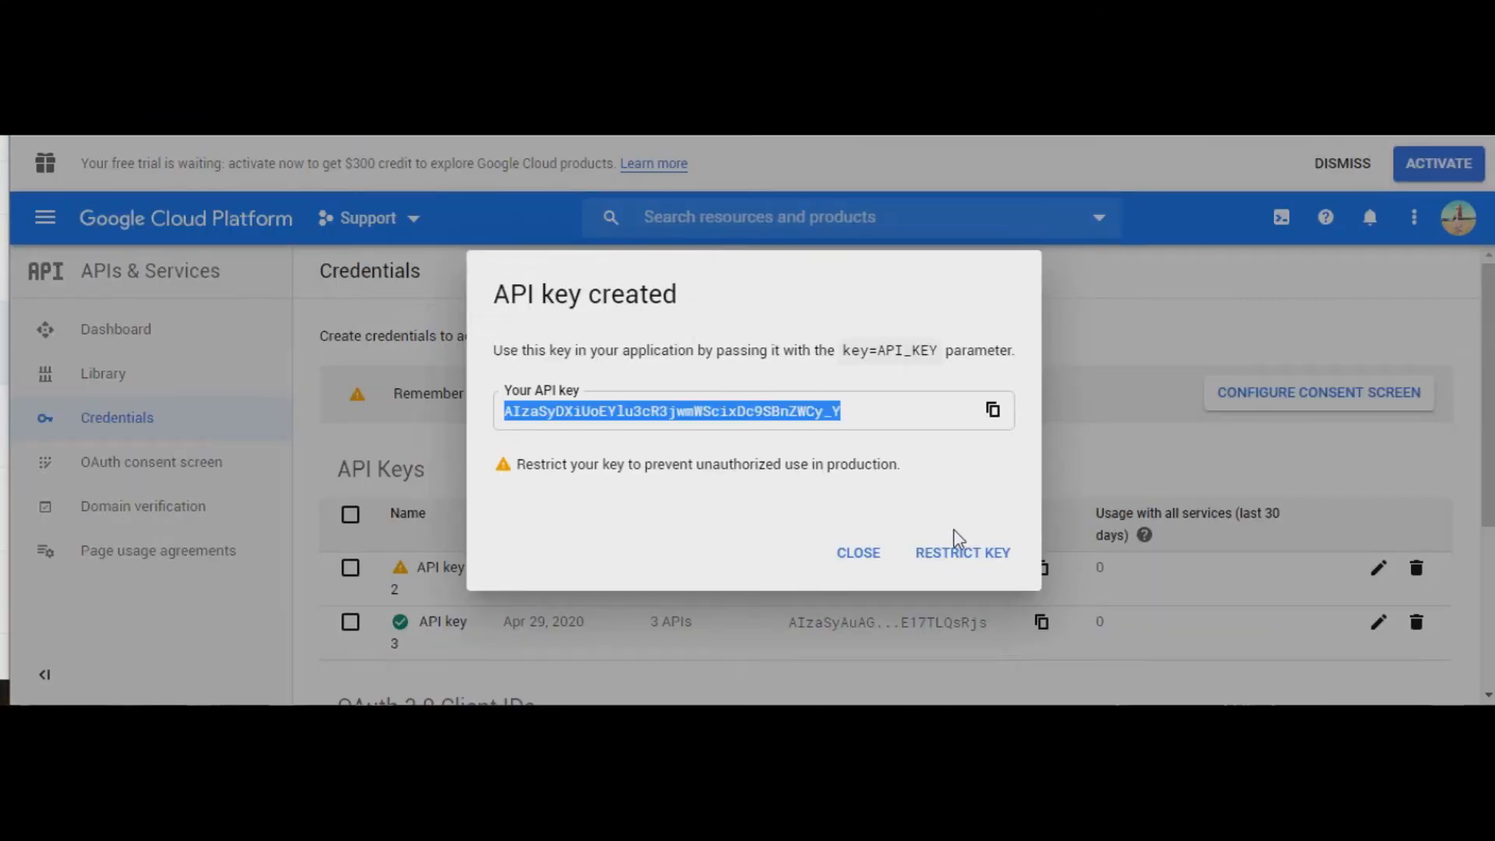
- Restrict API key 2 to the Maps JavaScript API only and save
{"action": "left_click", "coordinate": [856, 552]}
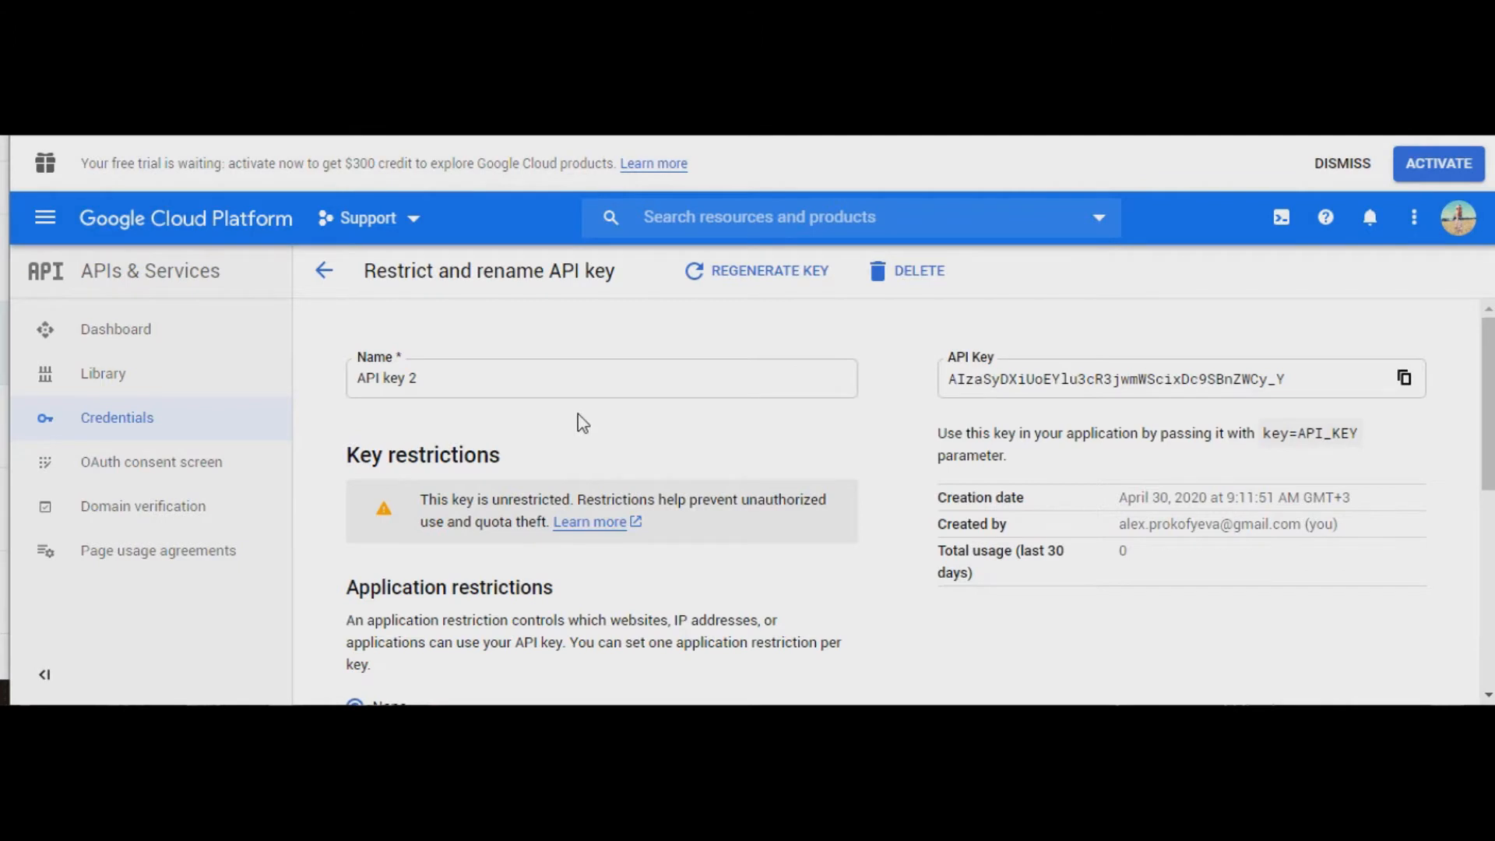
{"action": "scroll", "scroll_direction": "down", "scroll_amount": 3}
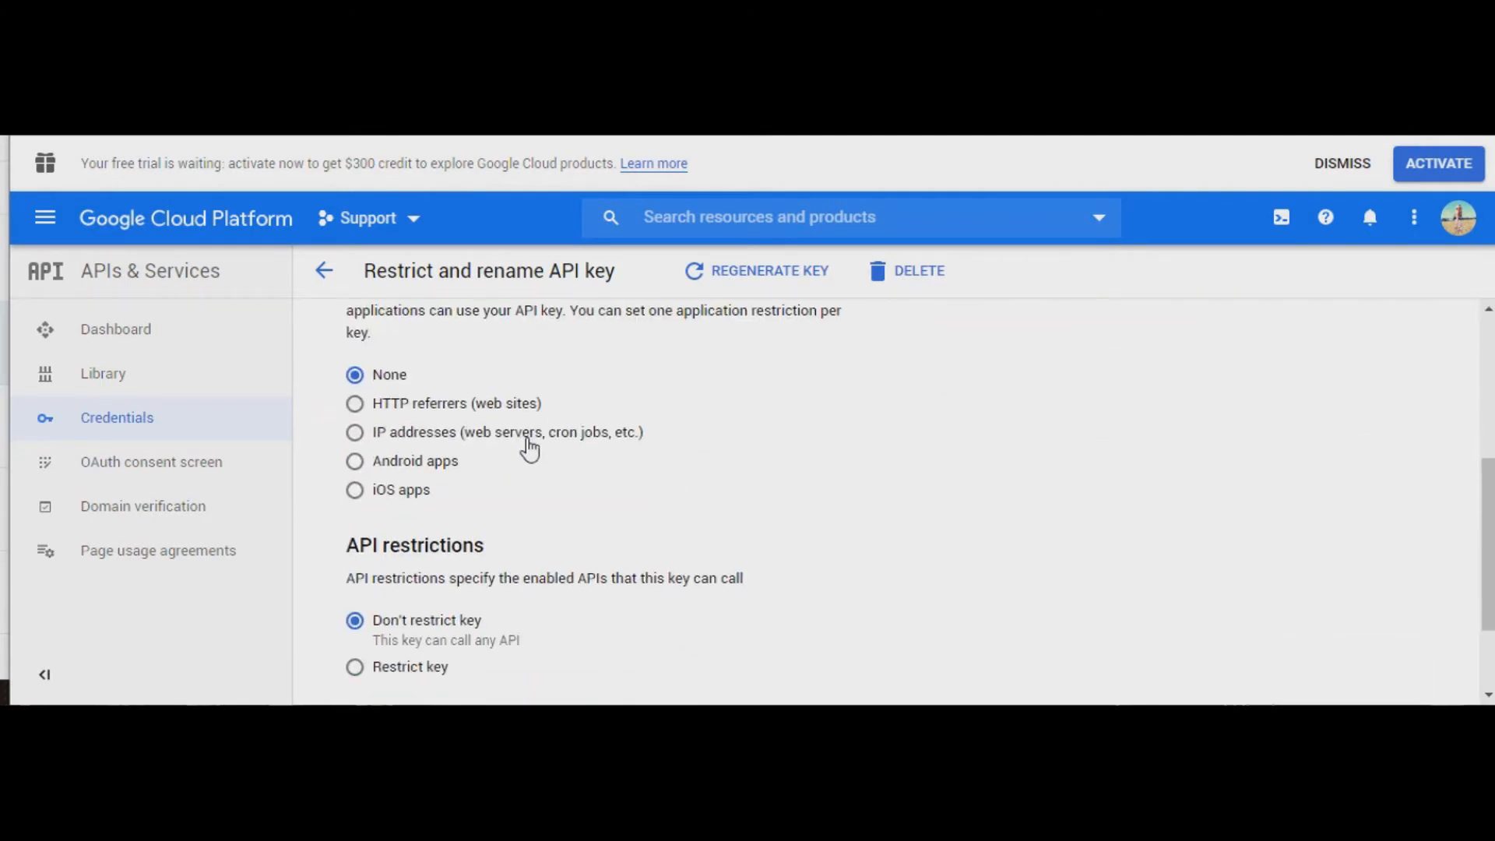
{"action": "left_click", "coordinate": [355, 536]}
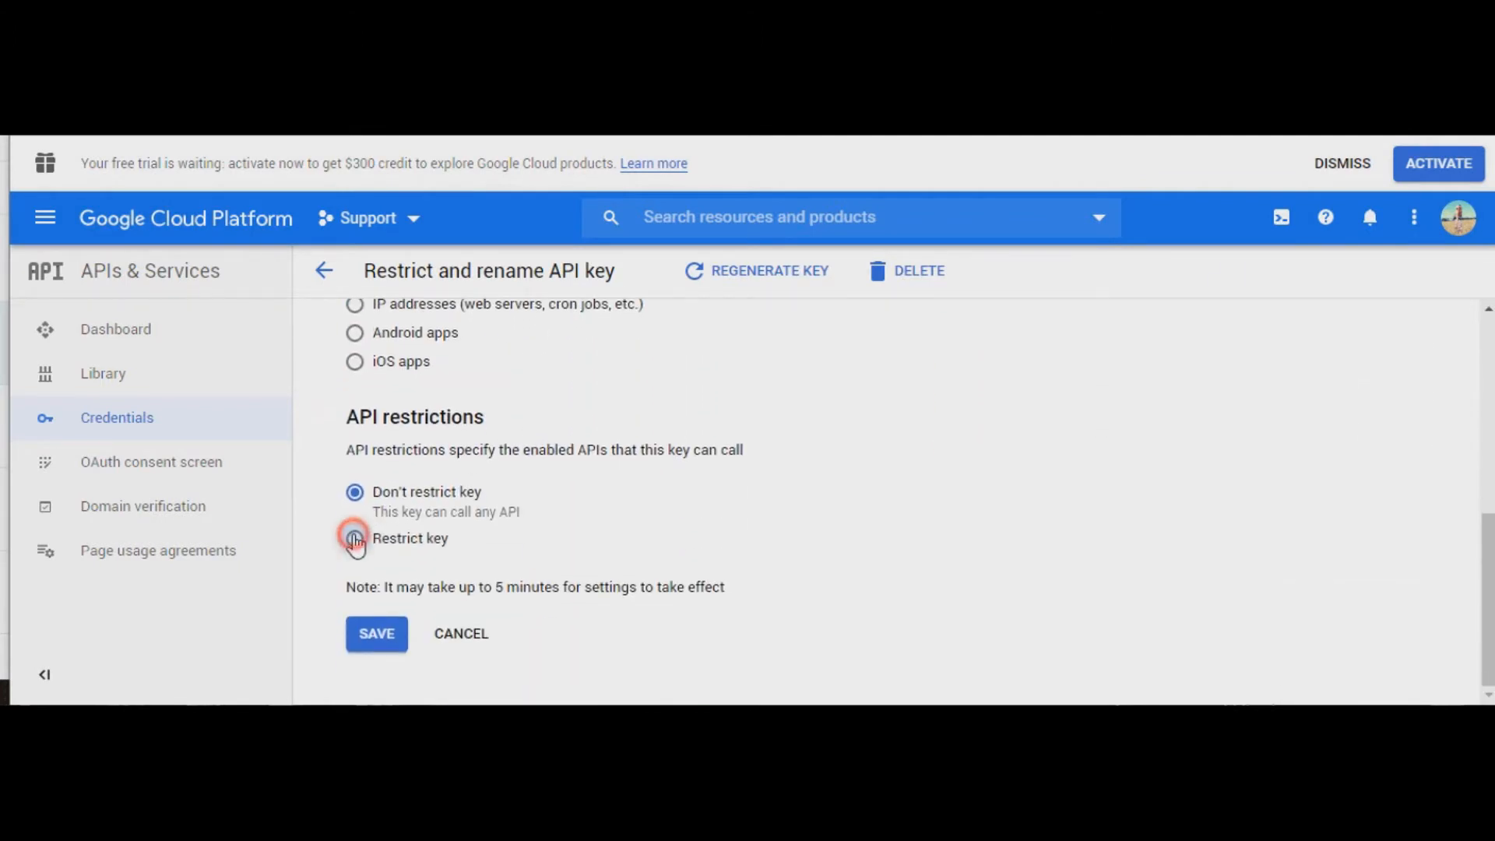
{"action": "left_click", "coordinate": [353, 538]}
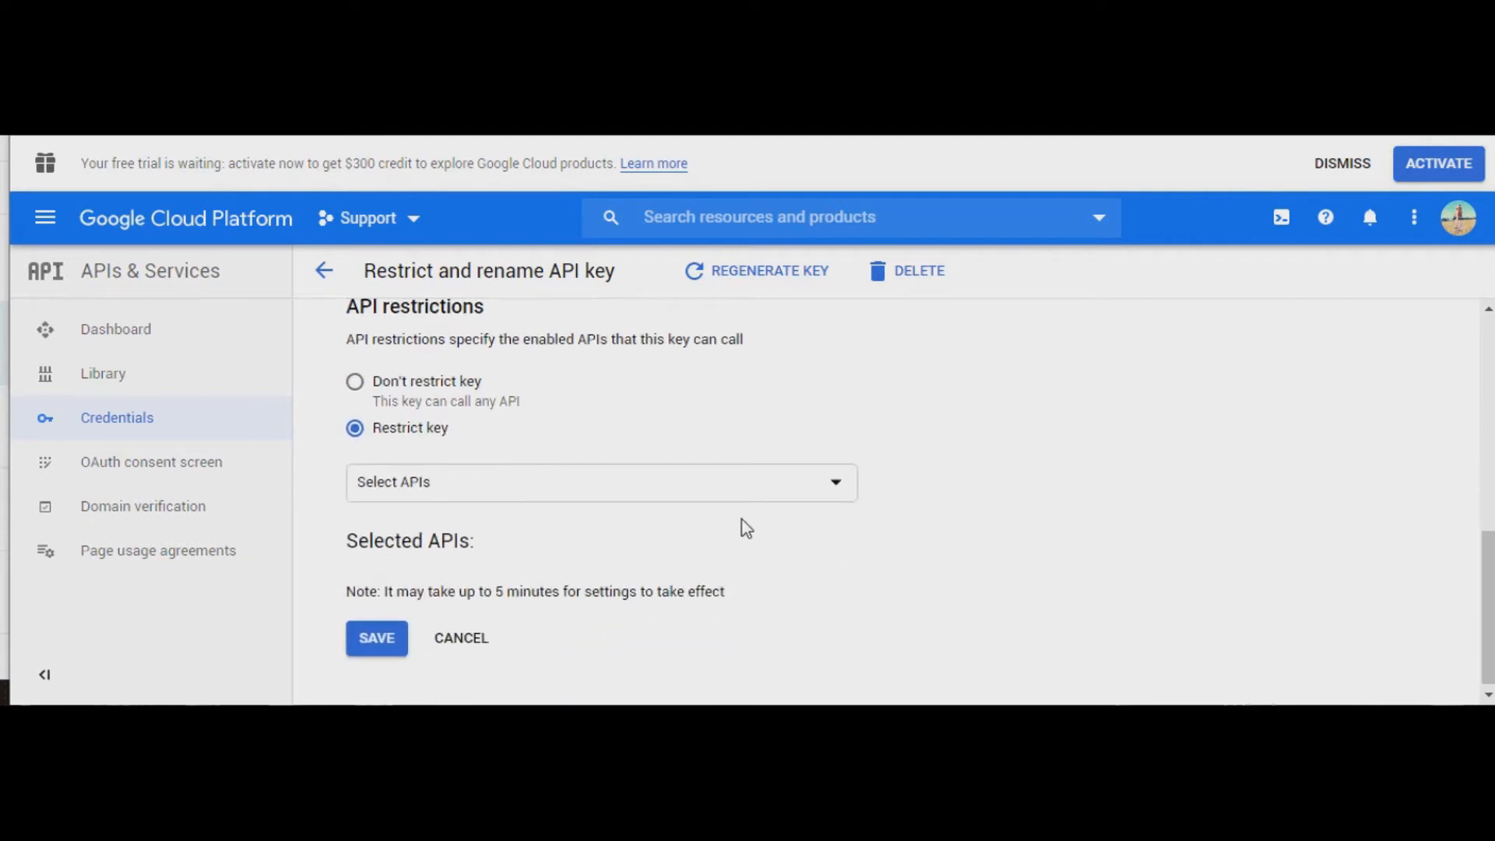
{"action": "left_click", "coordinate": [600, 481]}
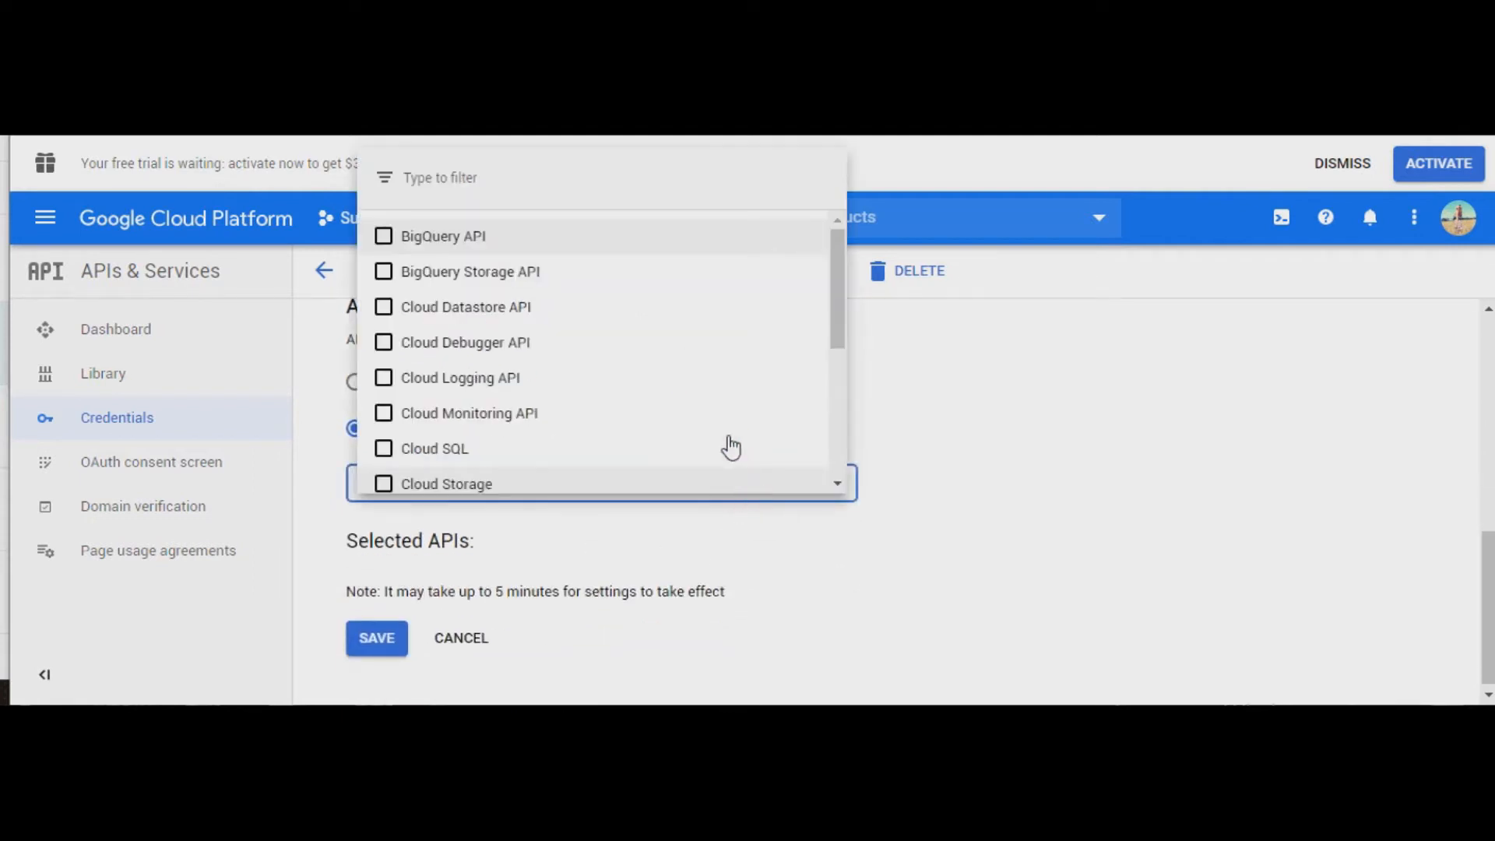
{"action": "scroll", "scroll_direction": "down", "scroll_amount": 3}
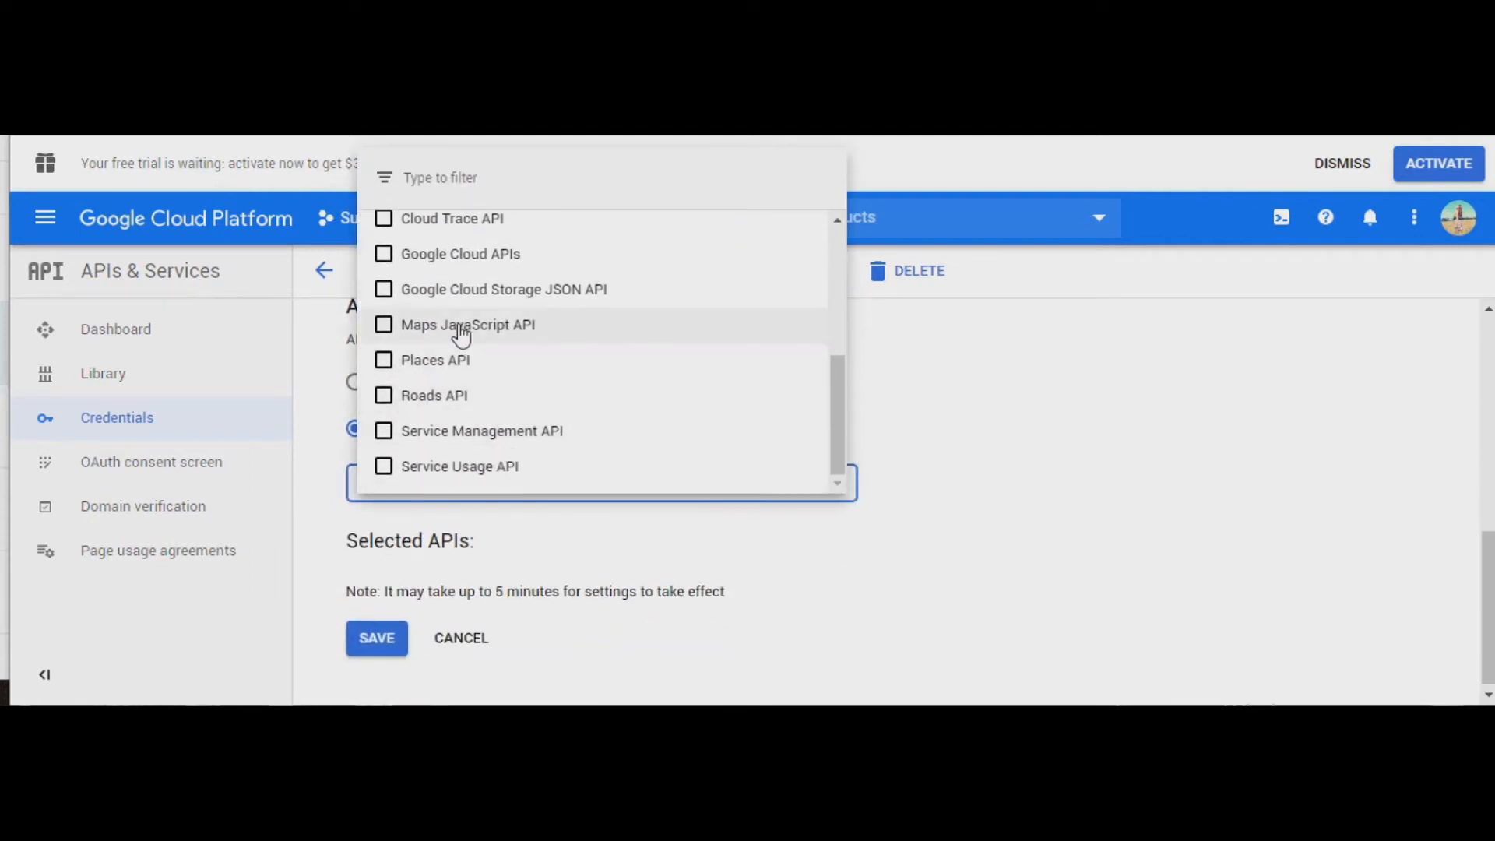
{"action": "left_click", "coordinate": [383, 323]}
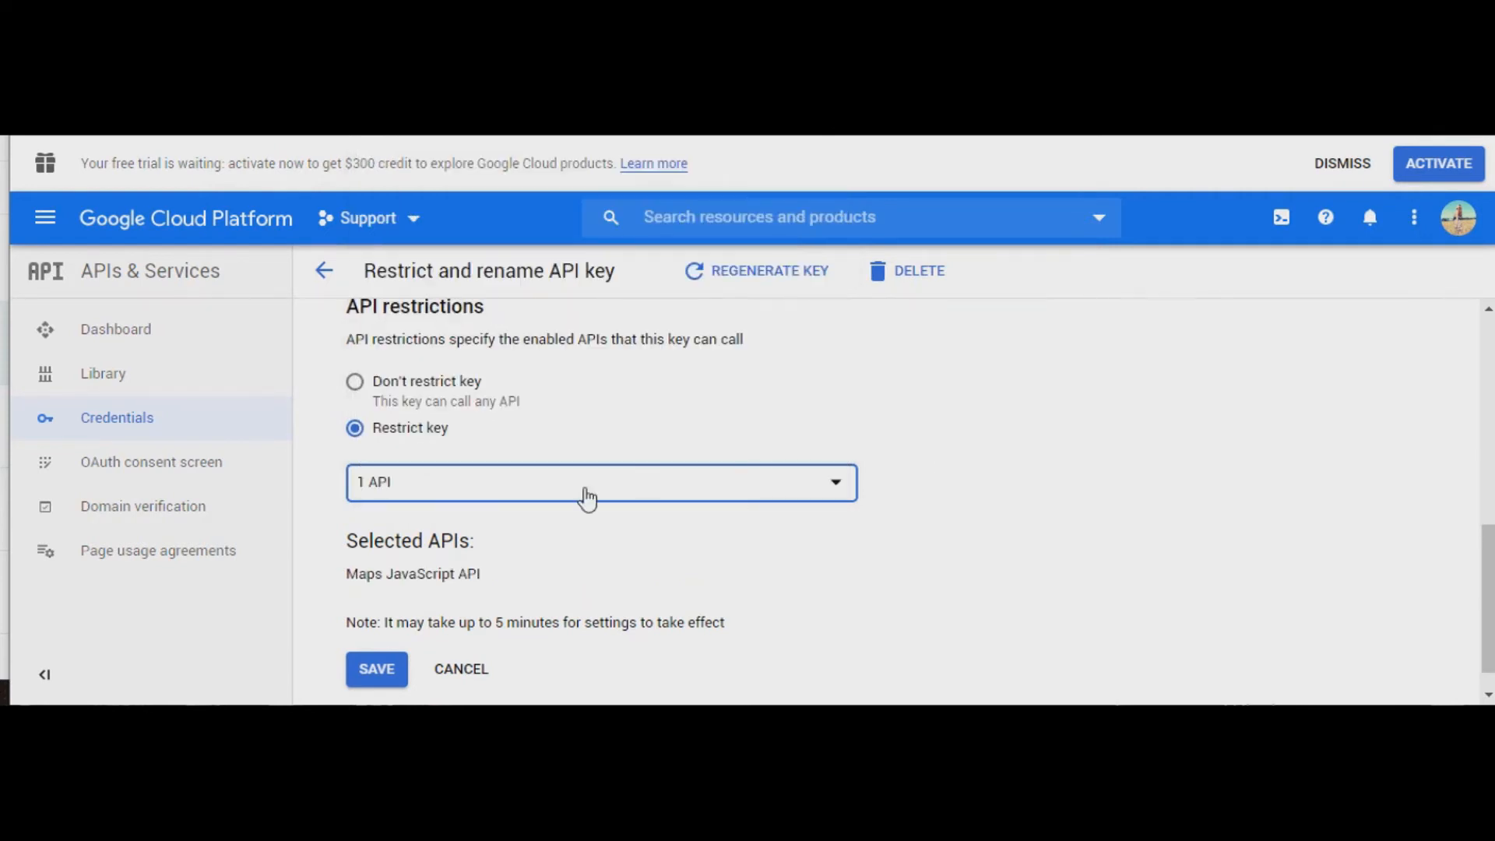
{"action": "left_click", "coordinate": [375, 668]}
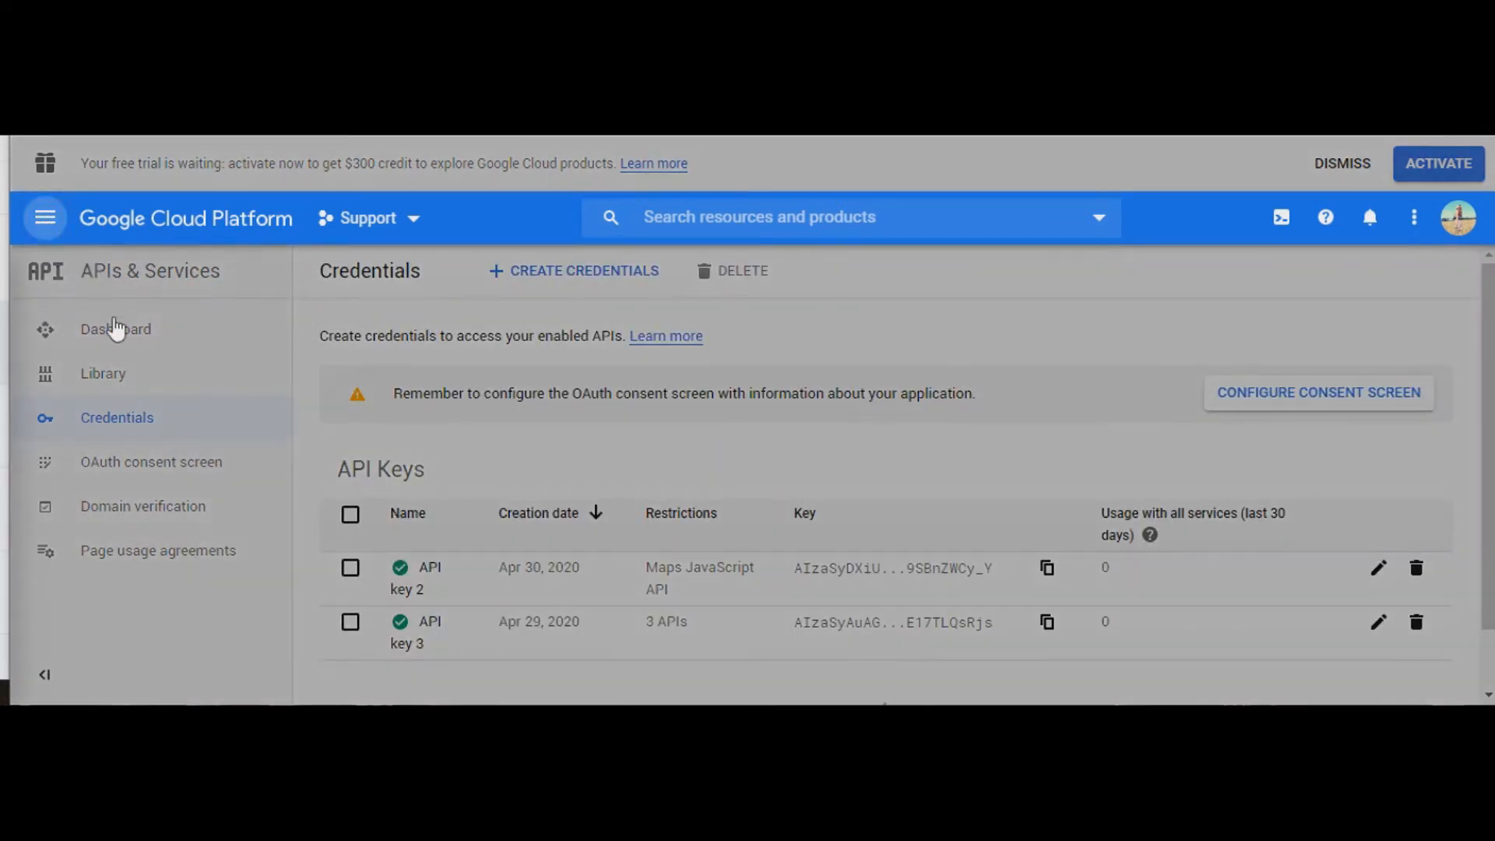
- Enable the Directions API and the Maps Embed API from the Google Maps APIs list
{"action": "left_click", "coordinate": [45, 217]}
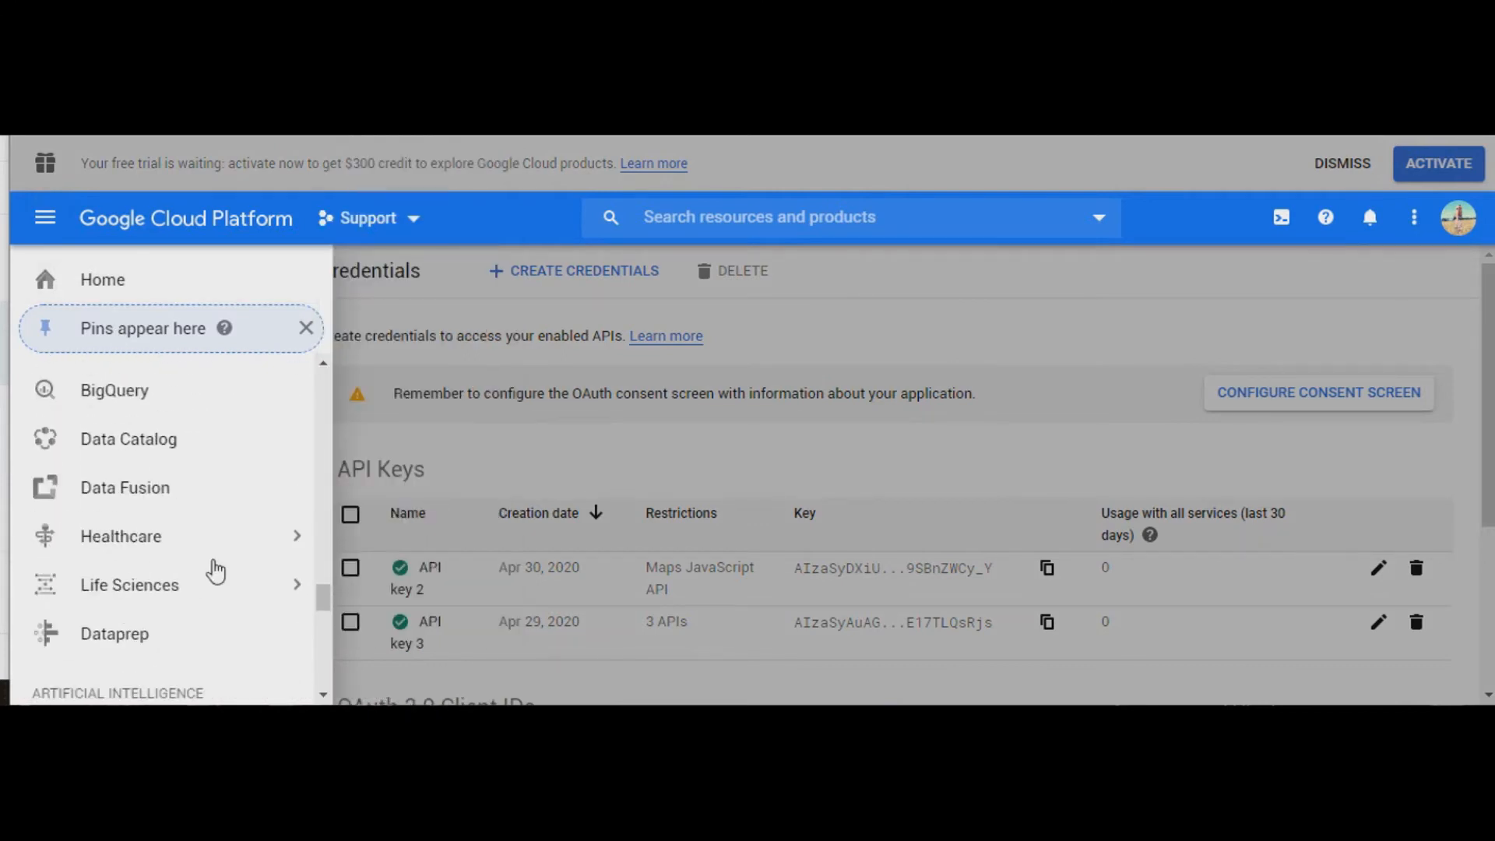
{"action": "scroll", "scroll_direction": "down", "scroll_amount": 3}
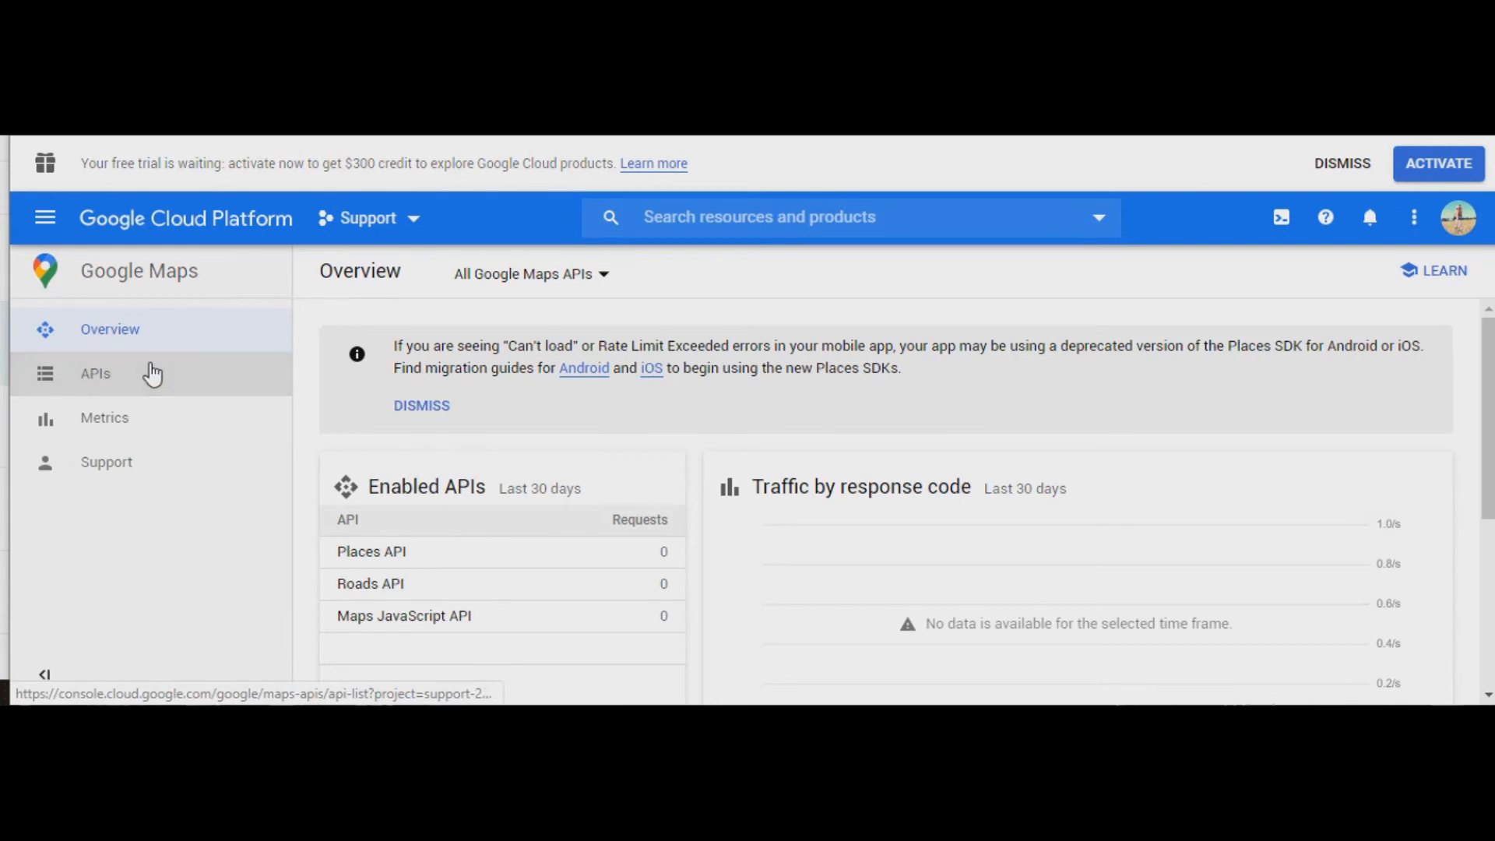
{"action": "left_click", "coordinate": [94, 373]}
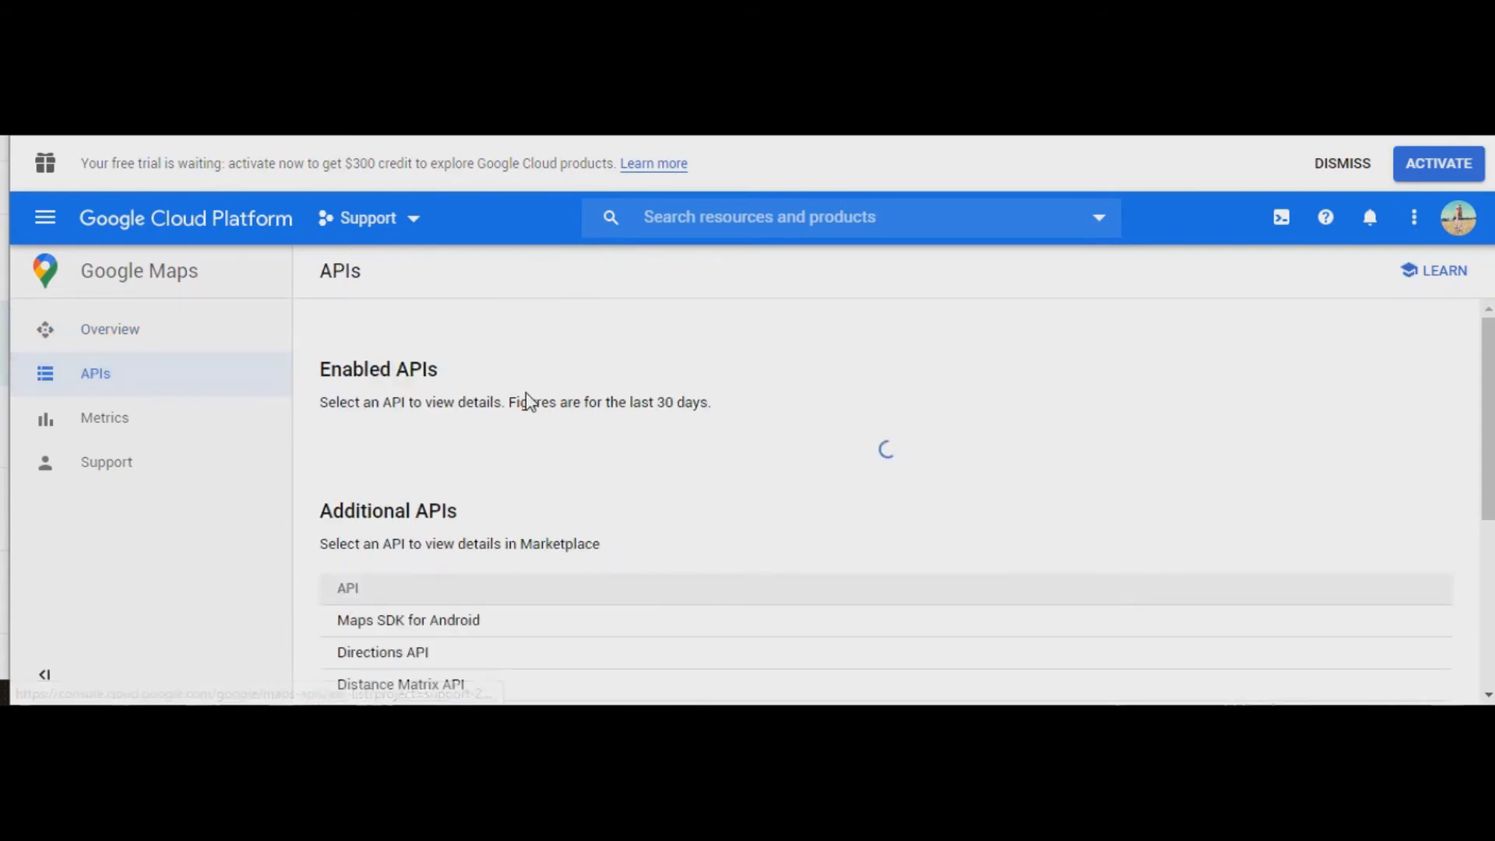
{"action": "scroll", "scroll_direction": "down", "scroll_amount": 3}
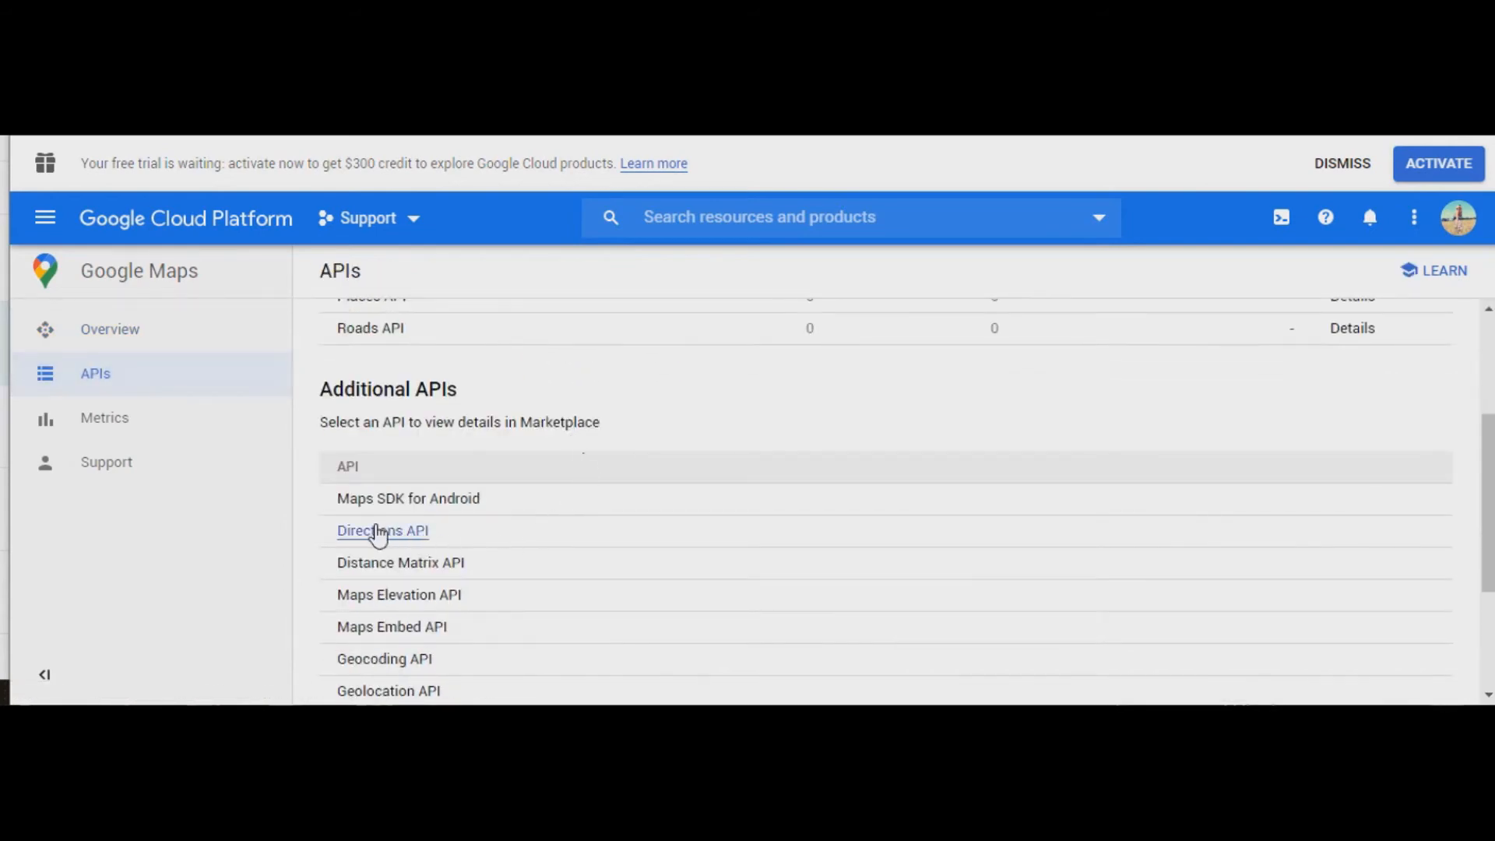
{"action": "left_click", "coordinate": [381, 531]}
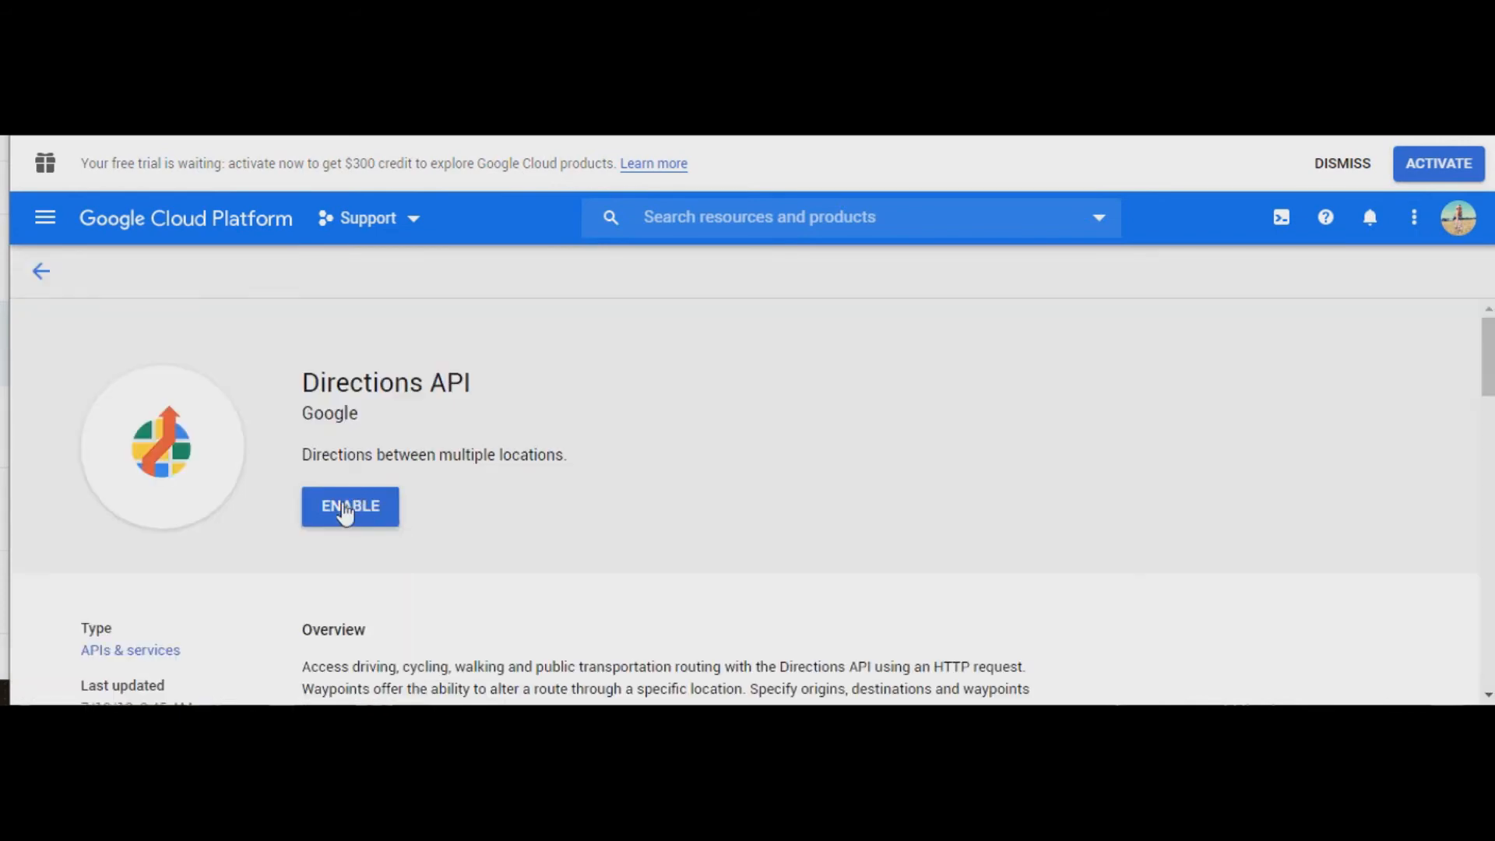
{"action": "left_click", "coordinate": [349, 505]}
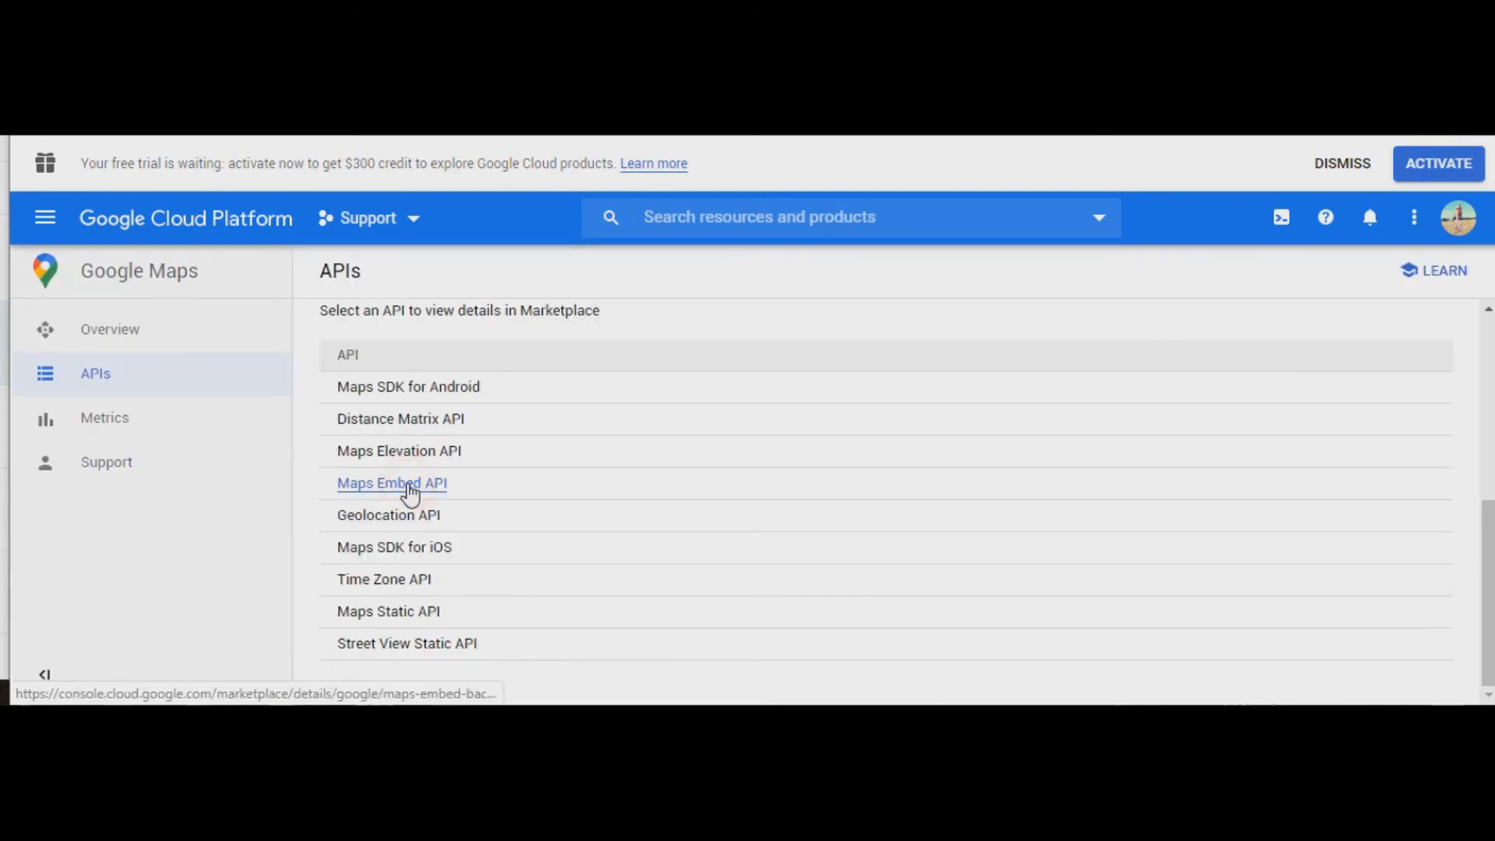
{"action": "left_click", "coordinate": [391, 483]}
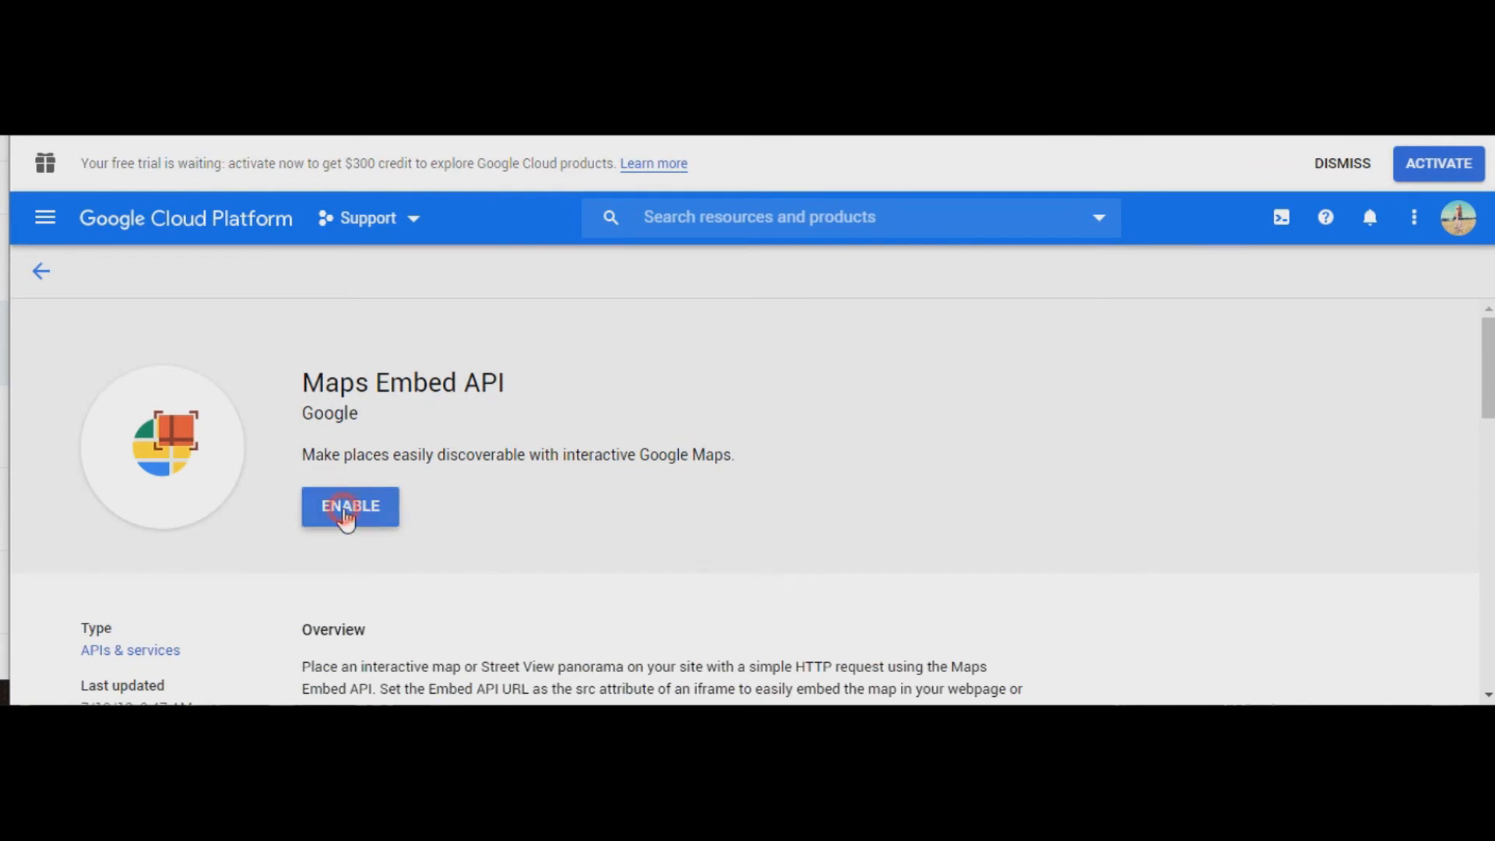
{"action": "left_click", "coordinate": [349, 505]}
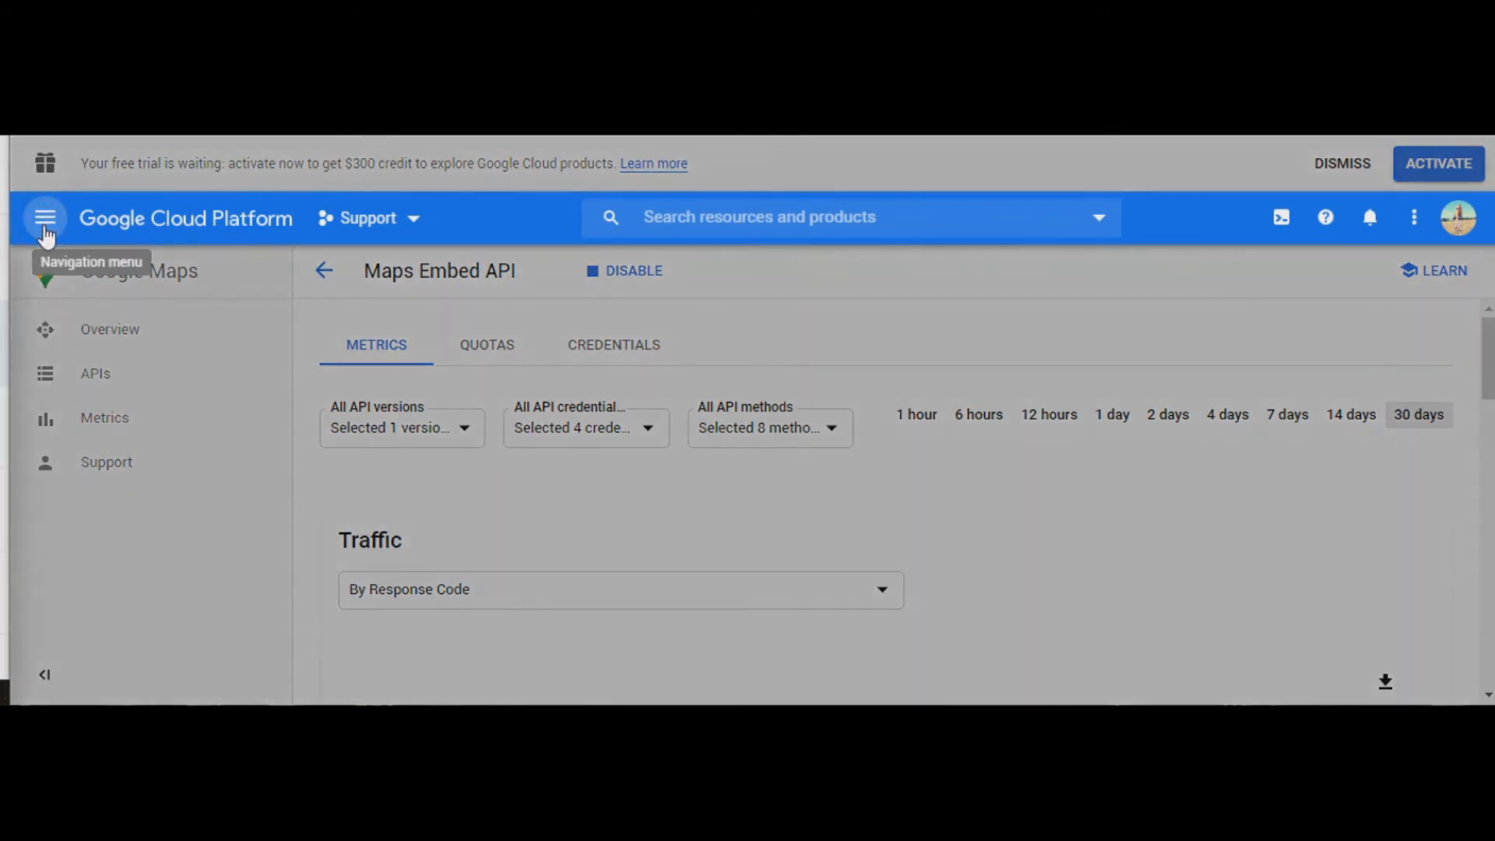
- Return to APIs & Services > Credentials, showing API key 2 and API key 3
{"action": "left_click", "coordinate": [44, 217]}
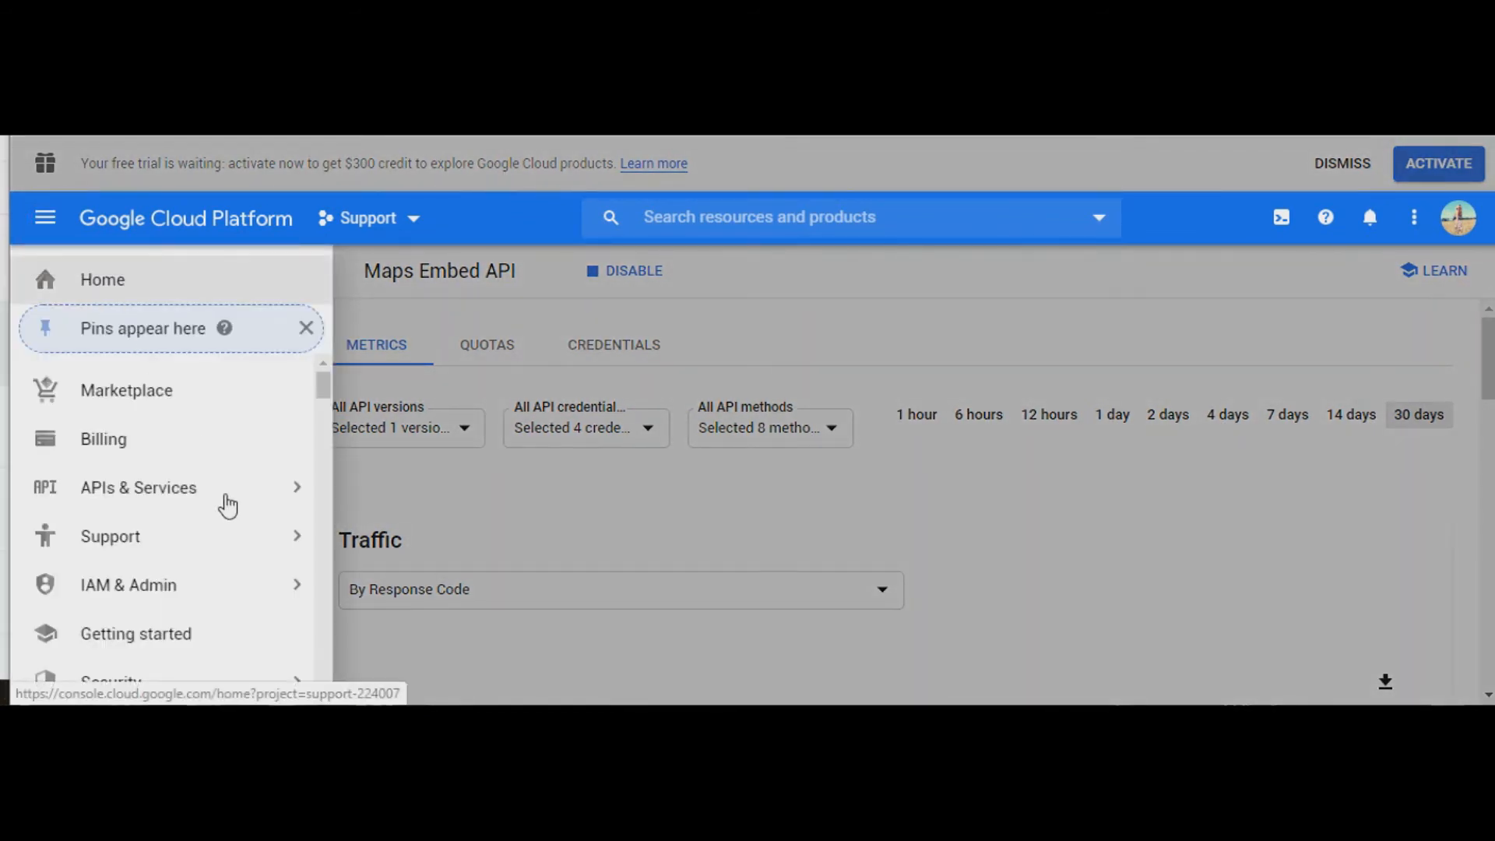
{"action": "left_click", "coordinate": [139, 487]}
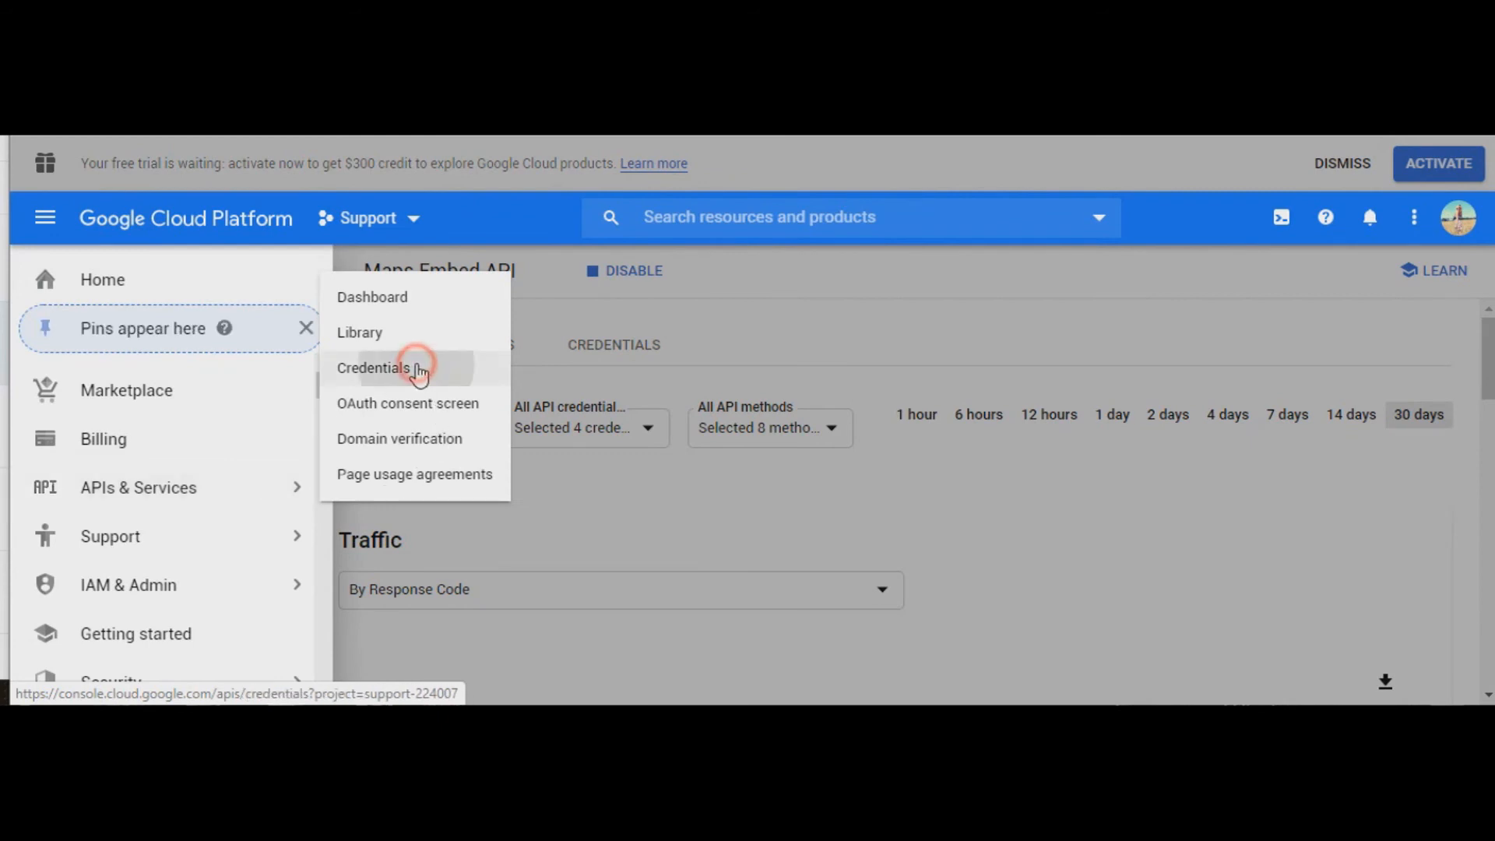
{"action": "left_click", "coordinate": [374, 368]}
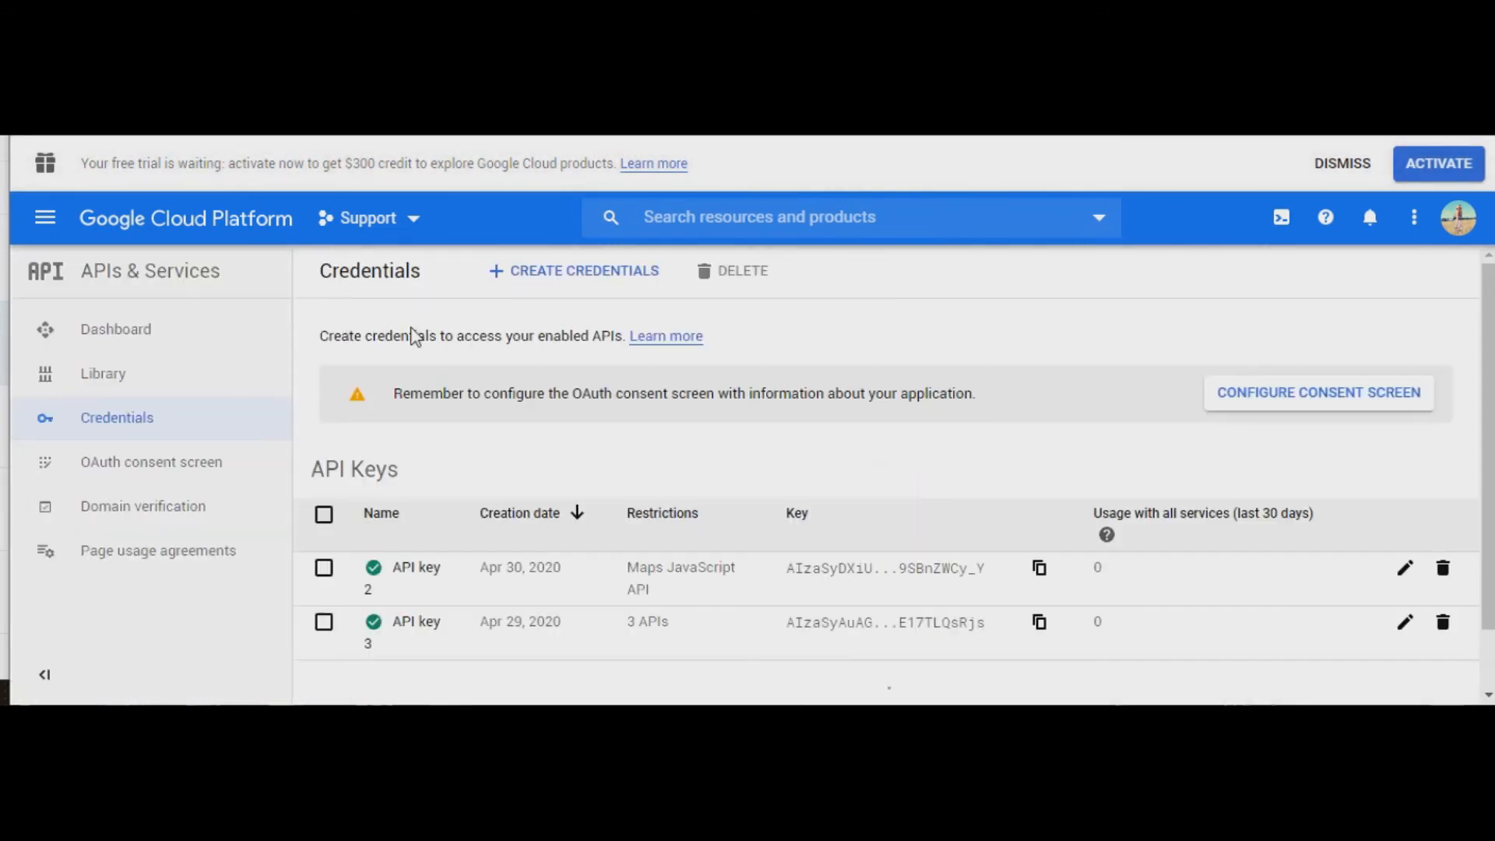
{"action": "mouse_move", "coordinate": [1150, 535]}
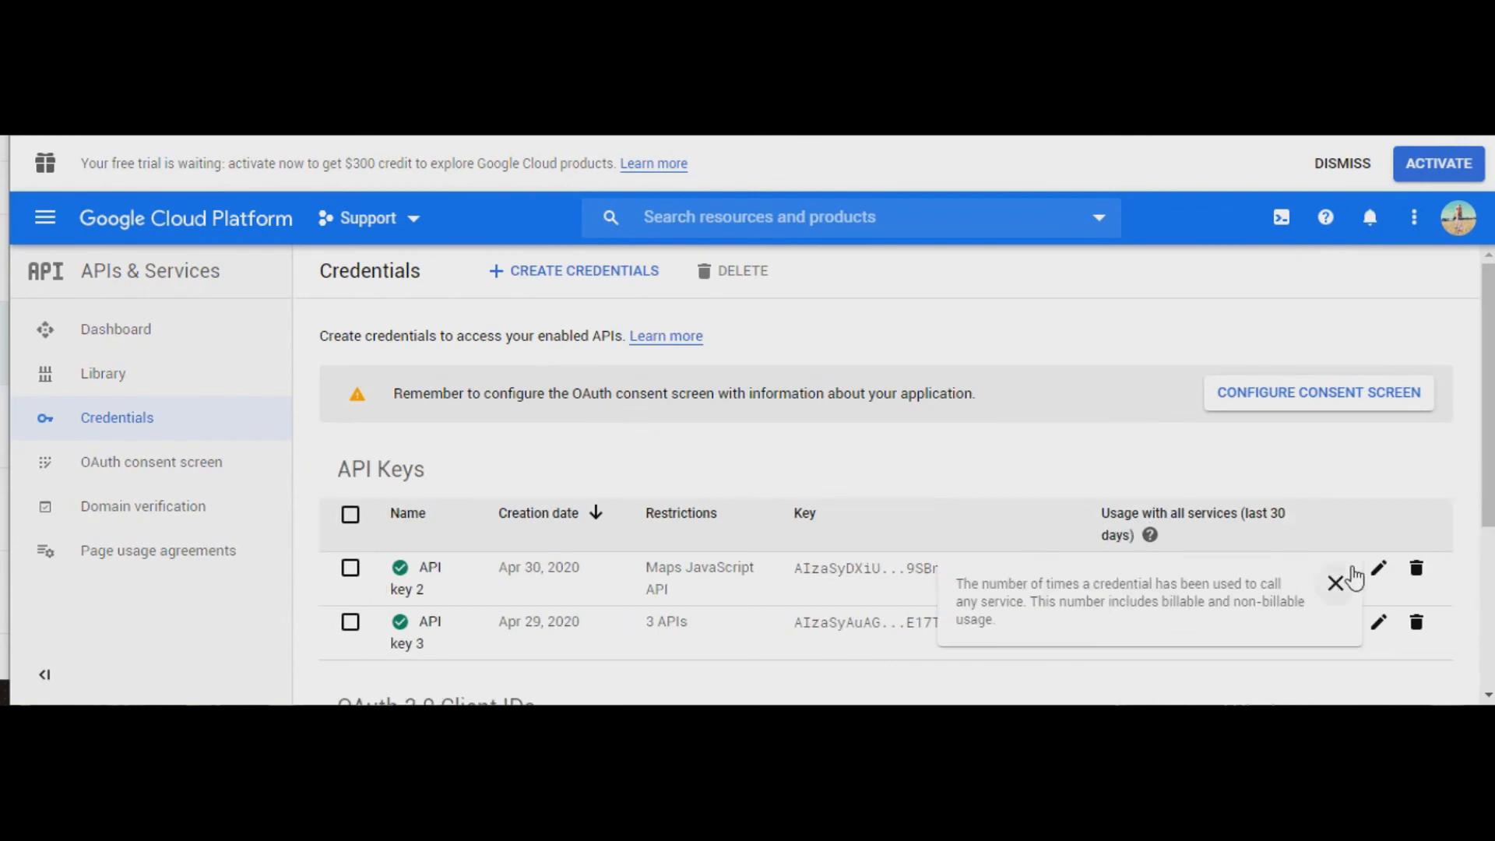